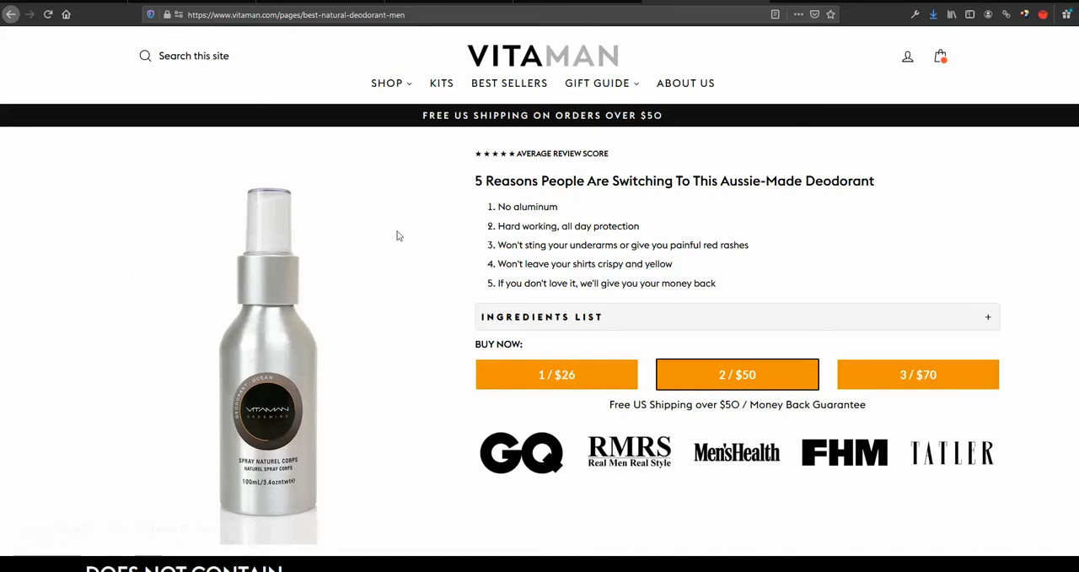
- Scroll the page-builder guide to Step 1 and select the judgeme_widget_placeholder div code
{"action": "scroll", "scroll_direction": "down", "scroll_amount": 3}
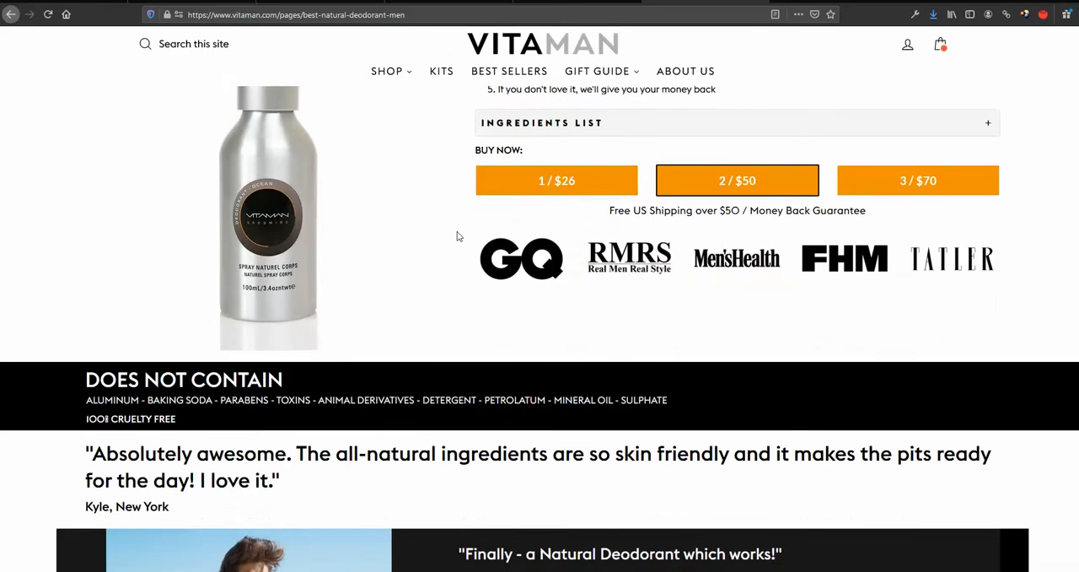
{"action": "scroll", "scroll_direction": "down", "scroll_amount": 3}
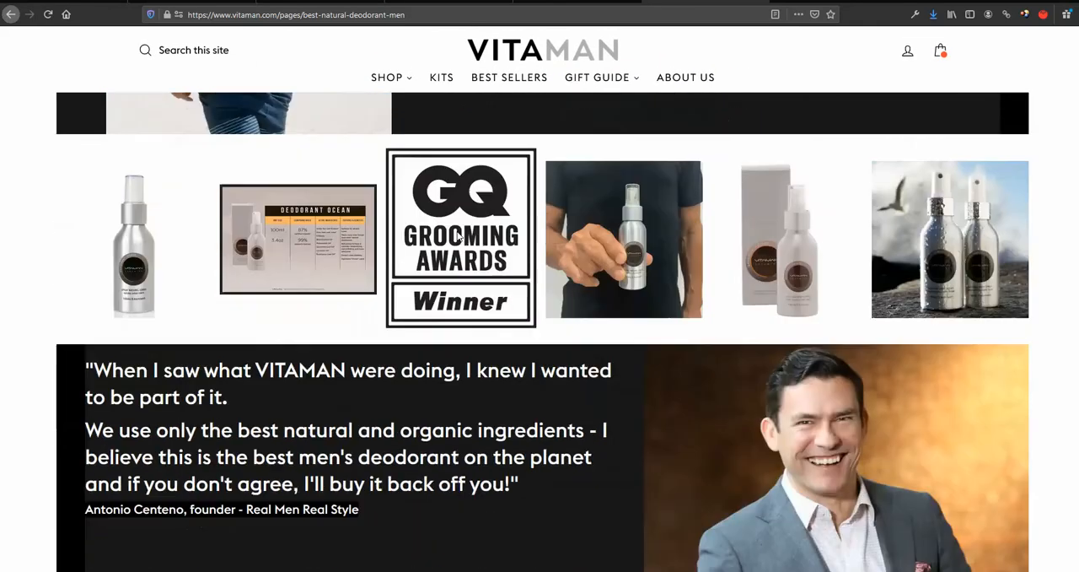
{"action": "scroll", "scroll_direction": "down", "scroll_amount": 3}
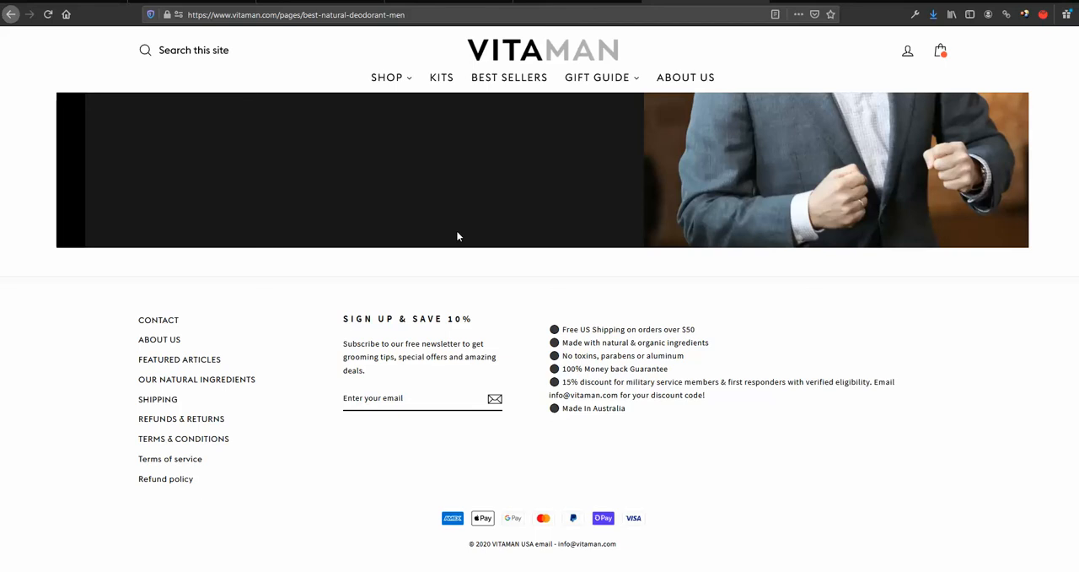
{"action": "mouse_move", "coordinate": [432, 312]}
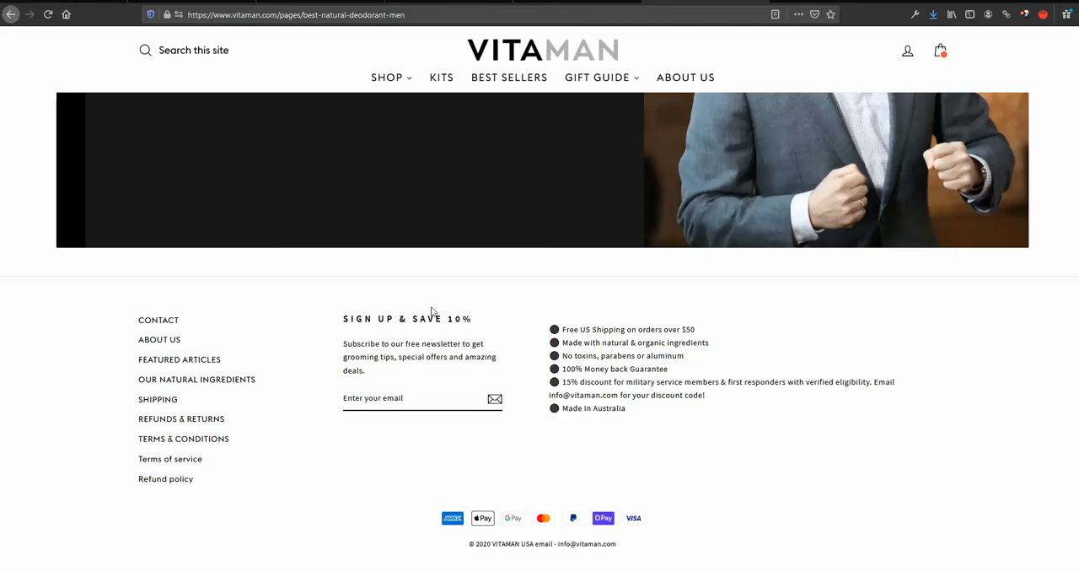
{"action": "scroll", "scroll_direction": "up", "scroll_amount": 3}
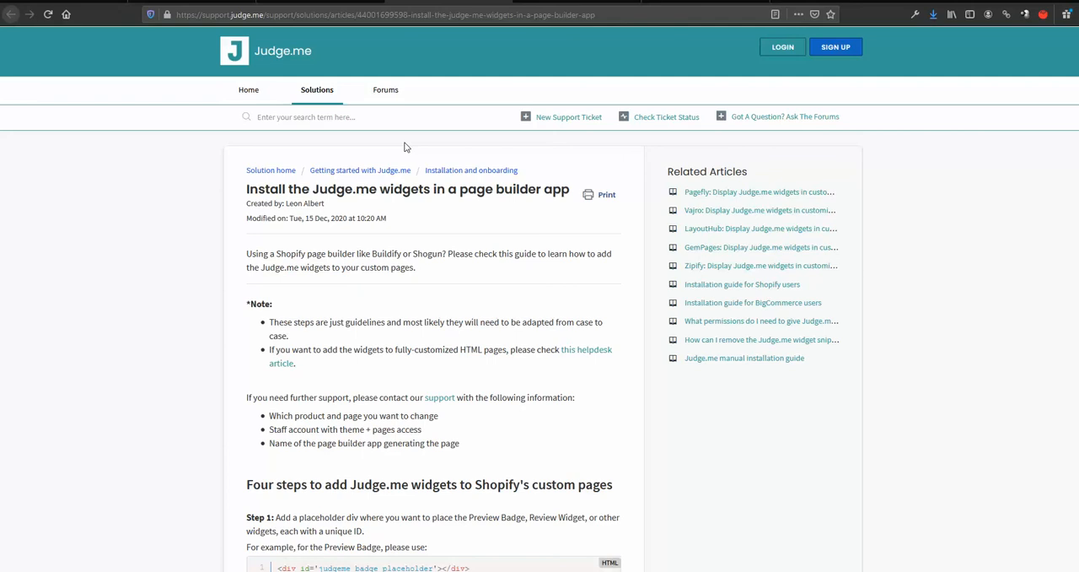
{"action": "mouse_move", "coordinate": [408, 179]}
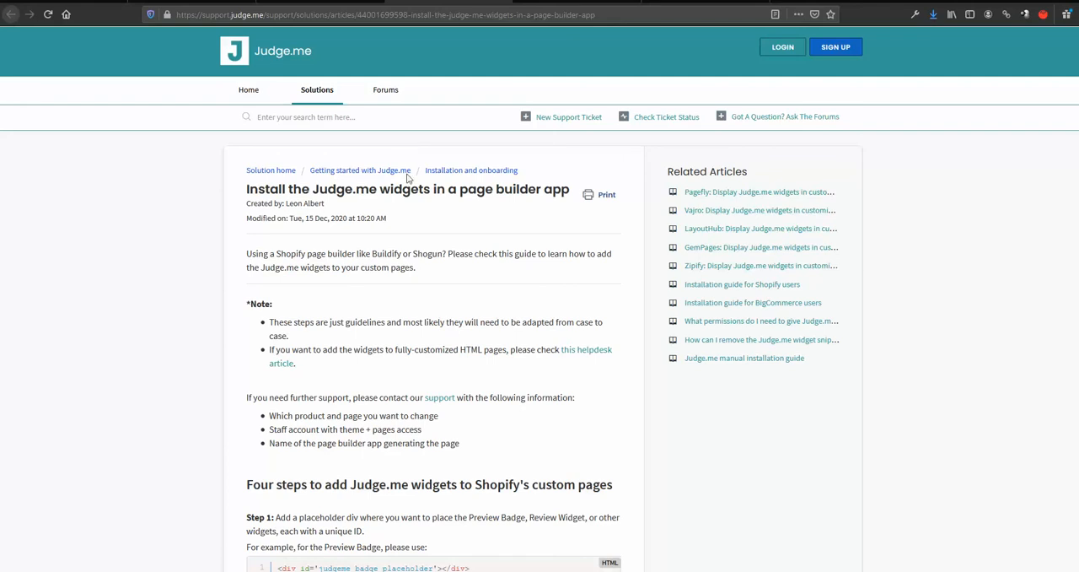
{"action": "mouse_move", "coordinate": [336, 303]}
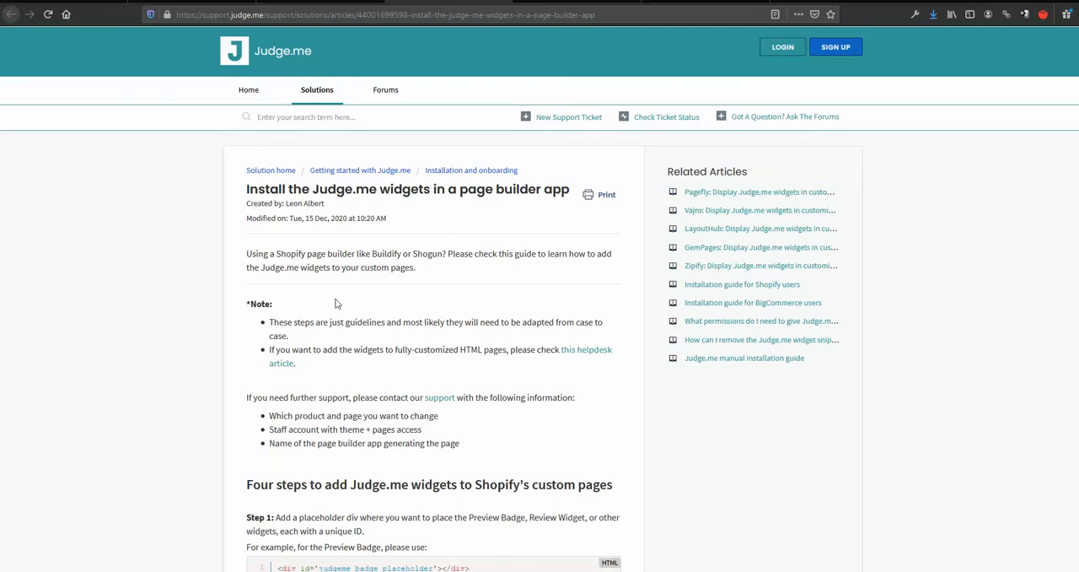
{"action": "scroll", "scroll_direction": "down", "scroll_amount": 3}
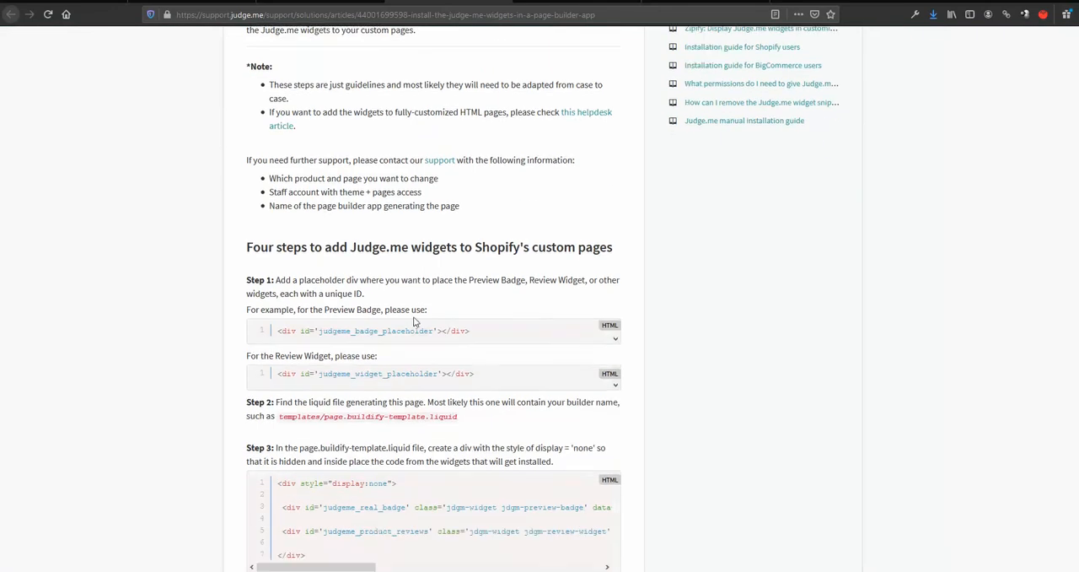
{"action": "scroll", "scroll_direction": "down", "scroll_amount": 3}
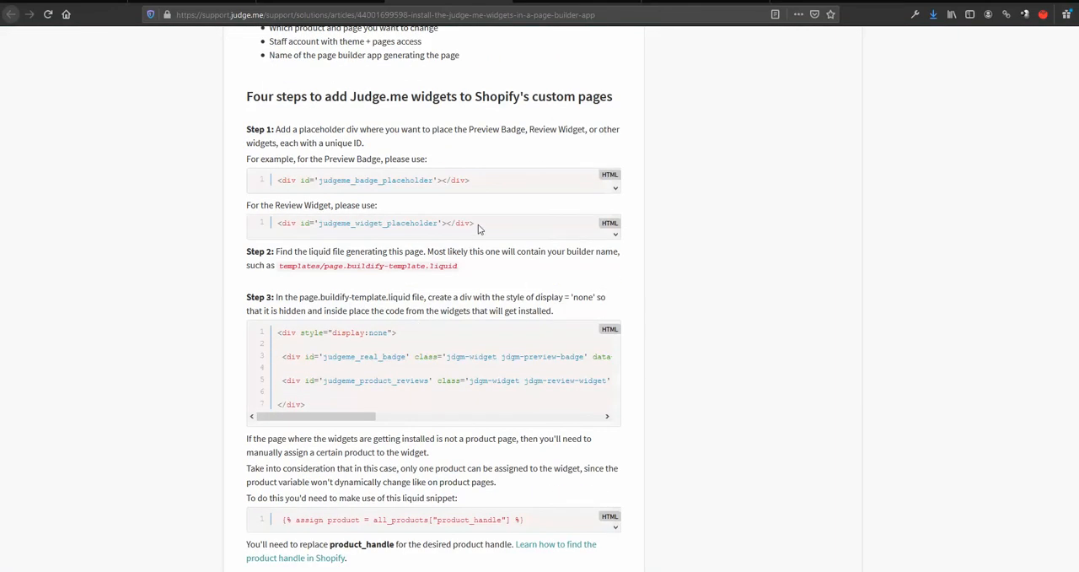
{"action": "triple_click", "coordinate": [375, 222]}
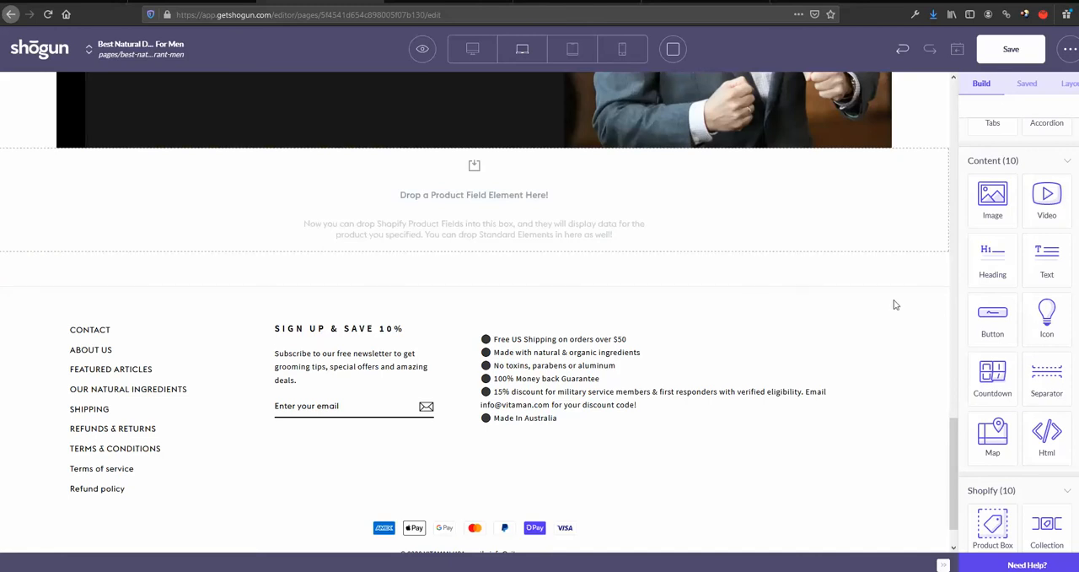
{"action": "mouse_move", "coordinate": [1045, 431]}
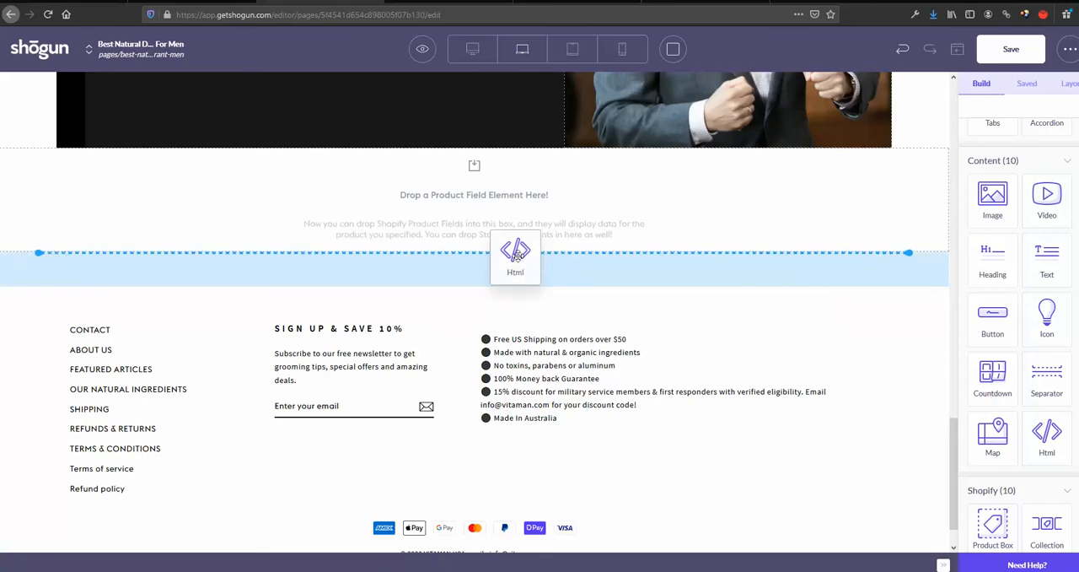
- Add an HTML block below the product area holding the judgeme_widget_placeholder div
{"action": "left_click", "coordinate": [516, 256]}
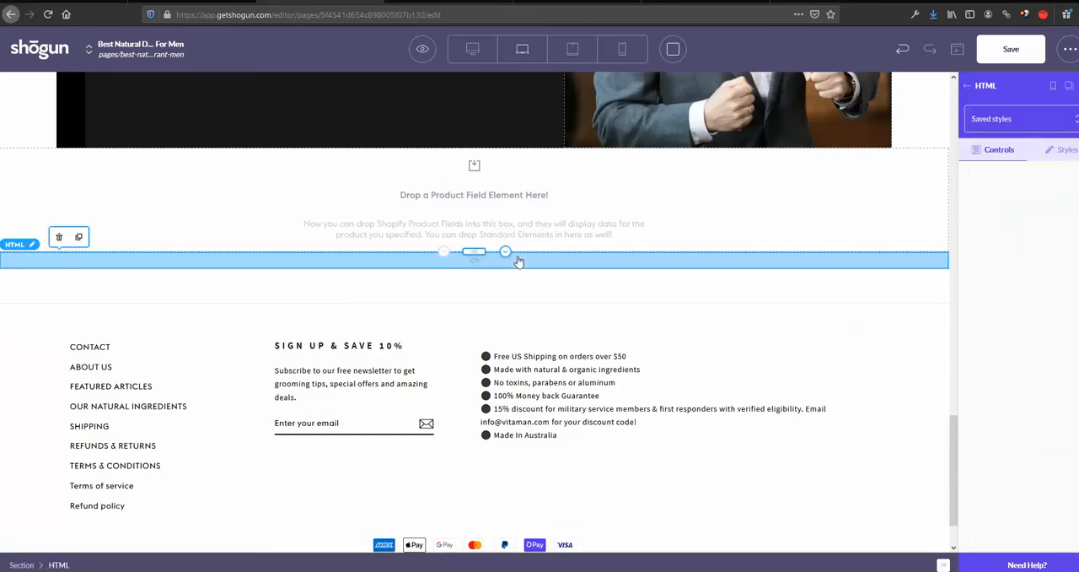
{"action": "left_click", "coordinate": [474, 259]}
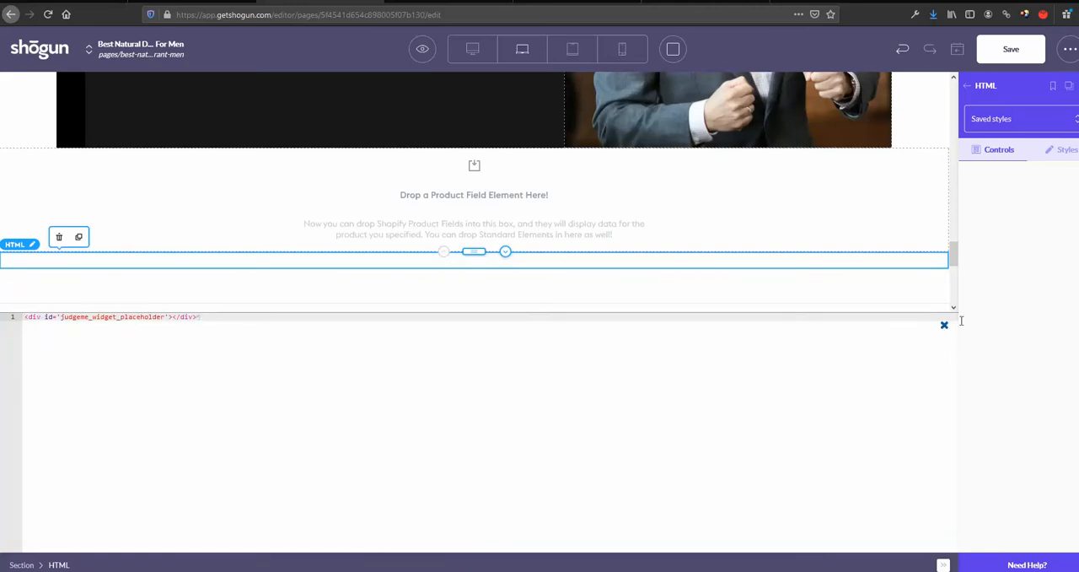
{"action": "left_click", "coordinate": [1010, 49]}
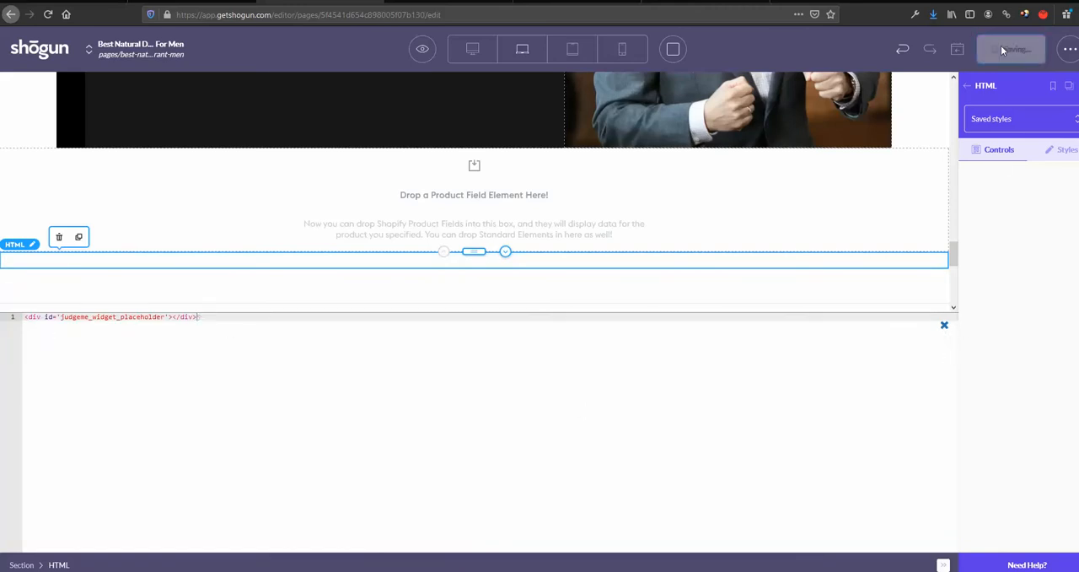
- Save the deodorant page and publish it with the new widget block
{"action": "left_click", "coordinate": [1010, 49]}
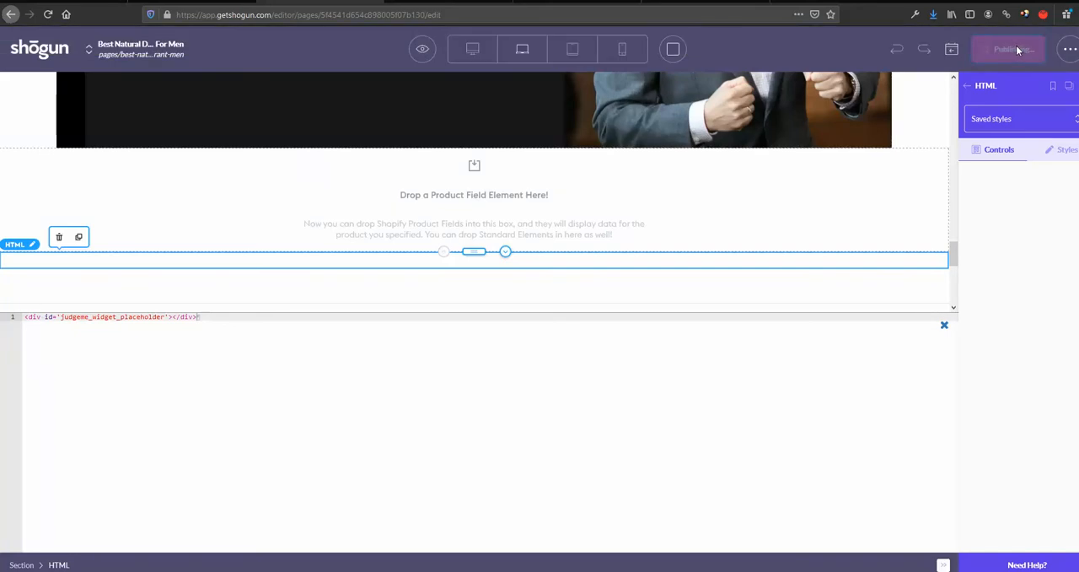
{"action": "left_click", "coordinate": [1008, 49]}
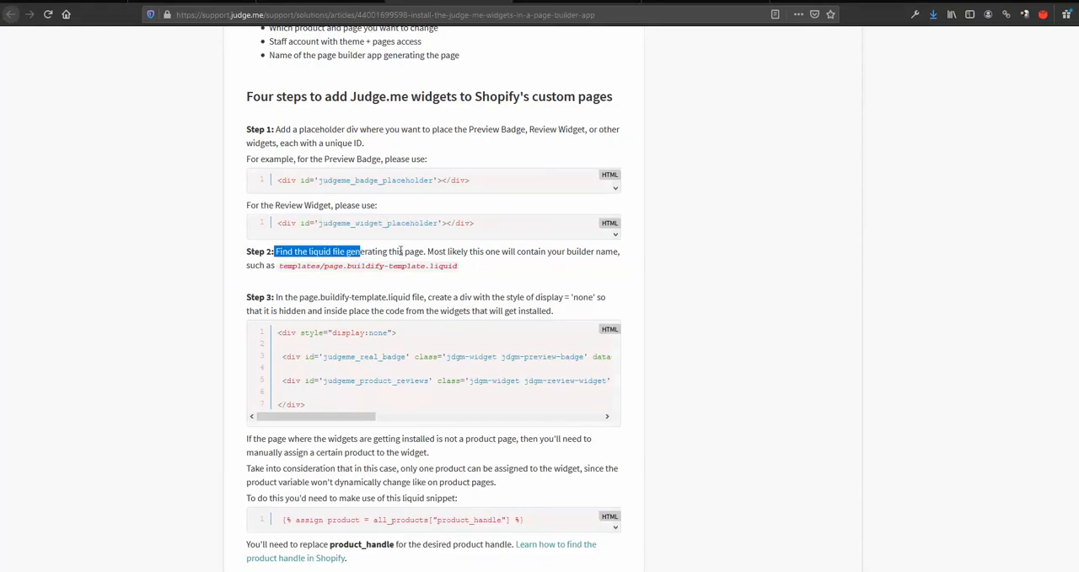
- Highlight the guide's Step 2 text about finding the page-generating liquid file
{"action": "left_click_drag", "start_coordinate": [277, 251], "coordinate": [456, 266]}
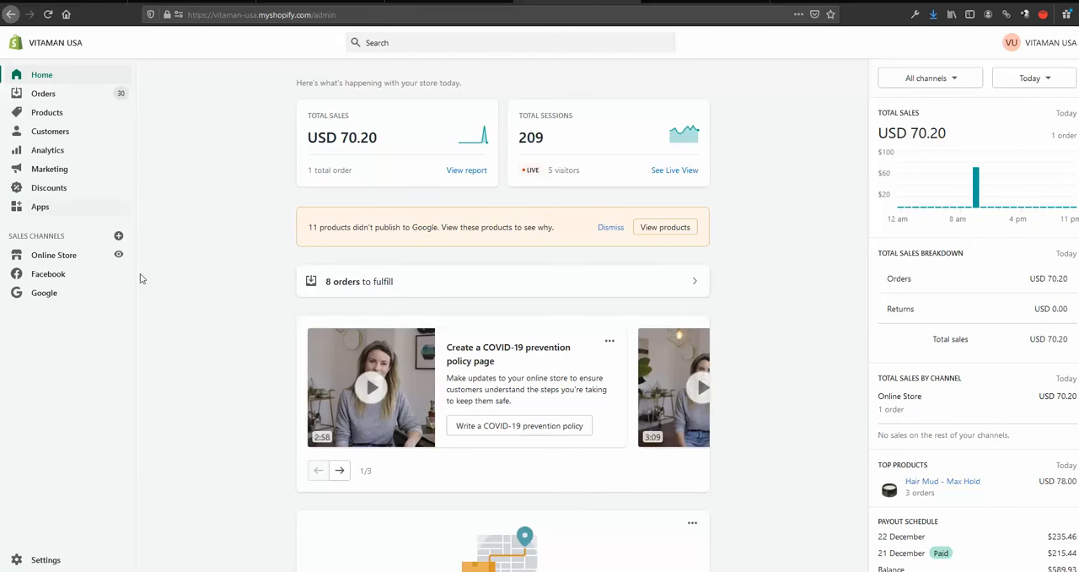
- From Online Store > Themes, start Edit code on the live Impulse-Active theme
{"action": "left_click", "coordinate": [54, 254]}
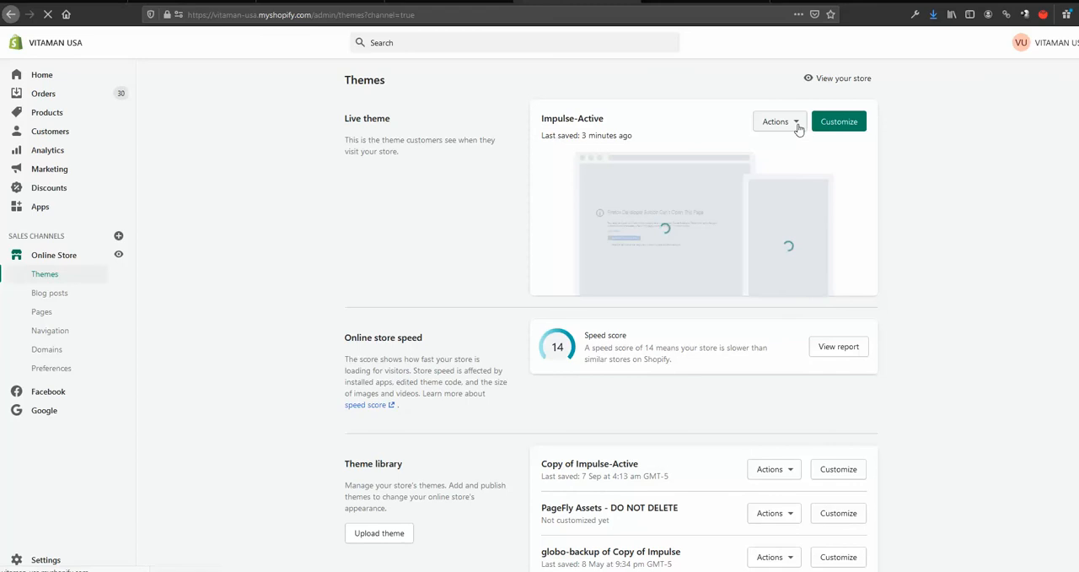
{"action": "left_click", "coordinate": [776, 121]}
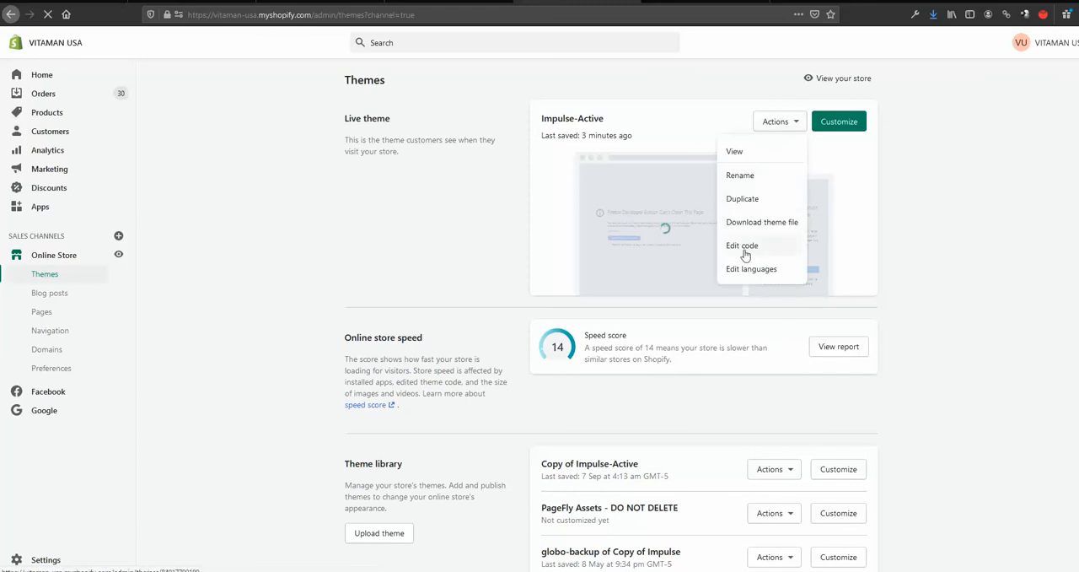
{"action": "left_click", "coordinate": [742, 246]}
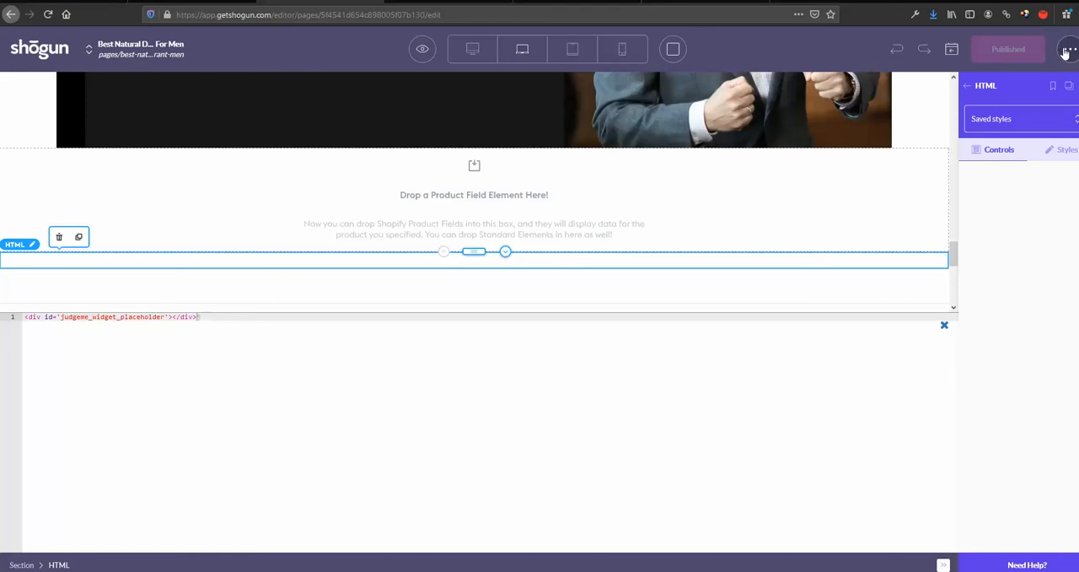
- View the deodorant page's Page Settings showing the page.shogun.default layout
{"action": "left_click", "coordinate": [1067, 48]}
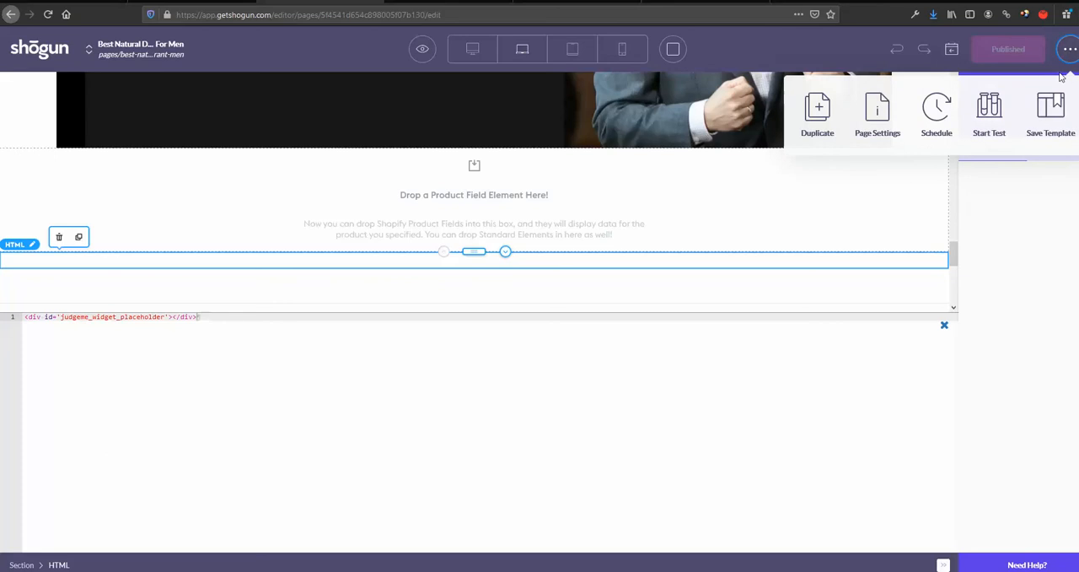
{"action": "left_click", "coordinate": [1069, 48]}
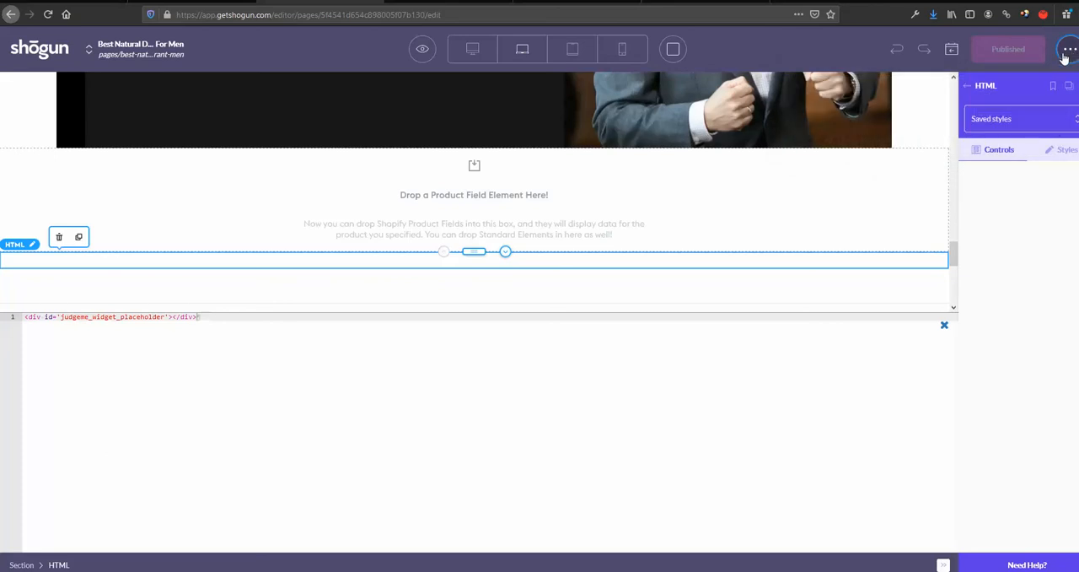
{"action": "mouse_move", "coordinate": [1052, 88]}
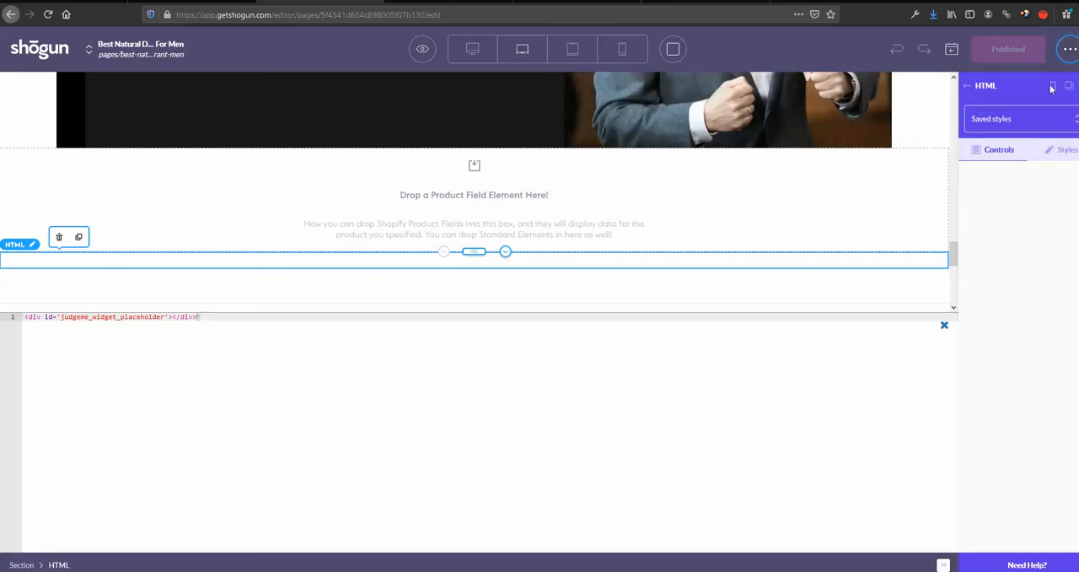
{"action": "left_click", "coordinate": [1069, 49]}
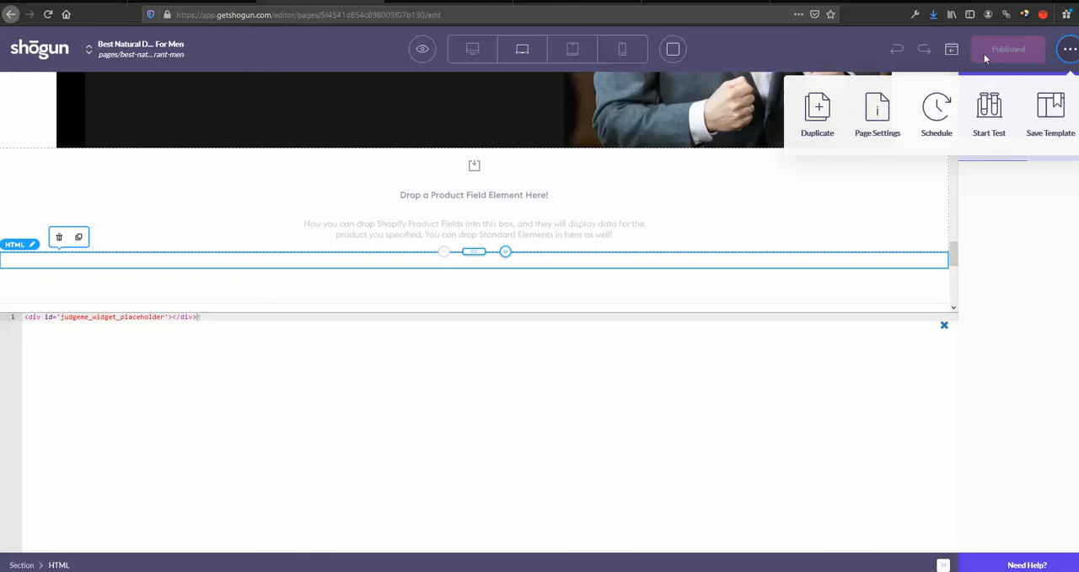
{"action": "left_click", "coordinate": [877, 115]}
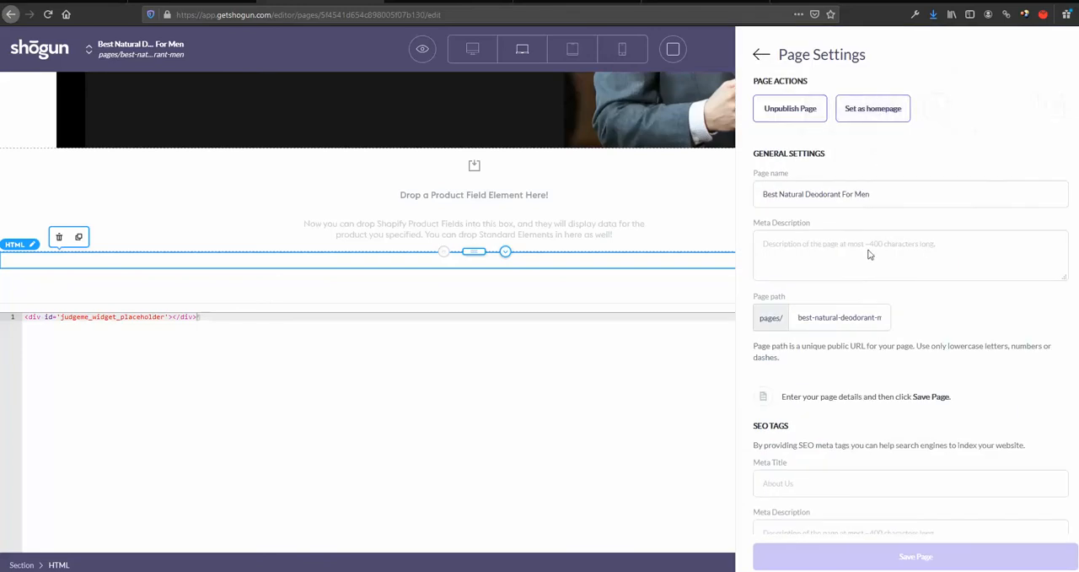
{"action": "scroll", "scroll_direction": "down", "scroll_amount": 3}
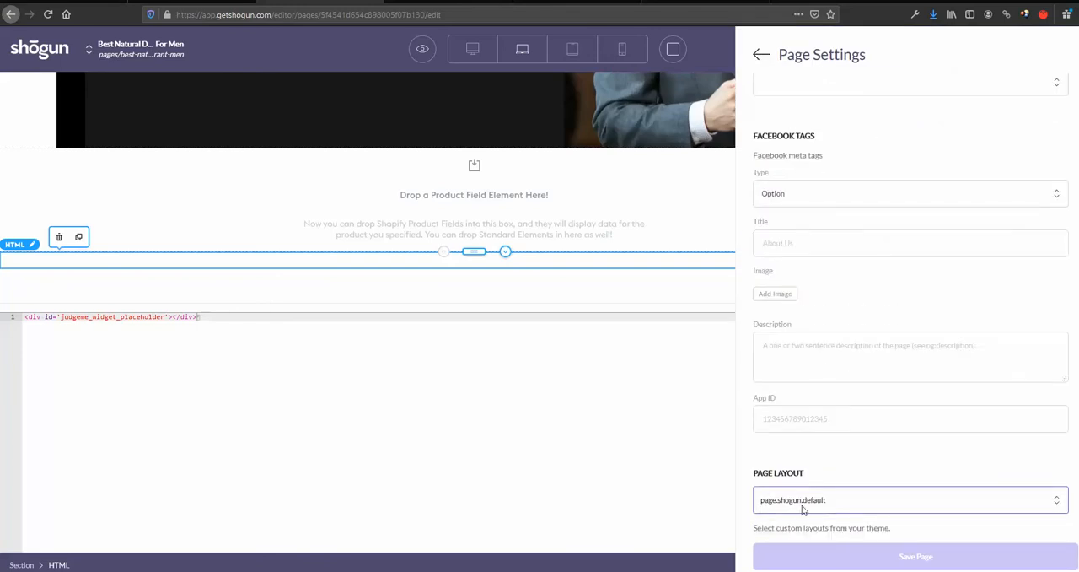
{"action": "mouse_move", "coordinate": [826, 503]}
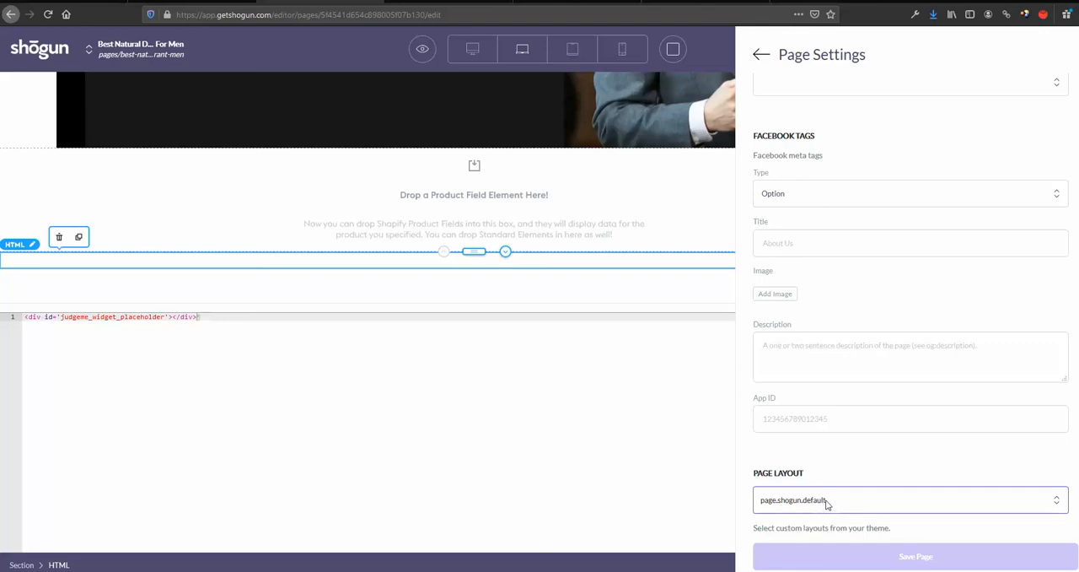
{"action": "mouse_move", "coordinate": [813, 509]}
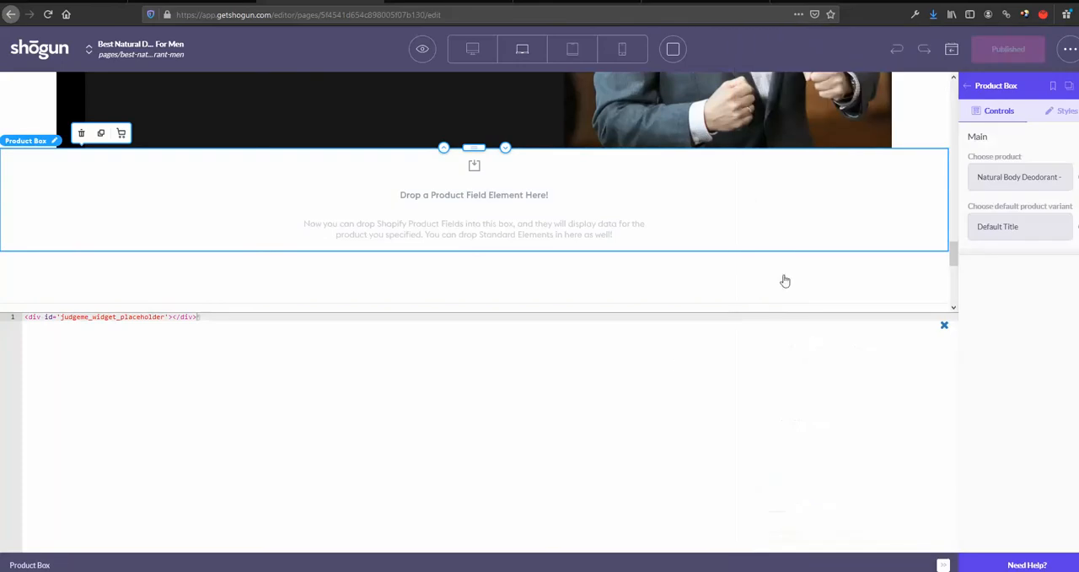
{"action": "mouse_move", "coordinate": [391, 246]}
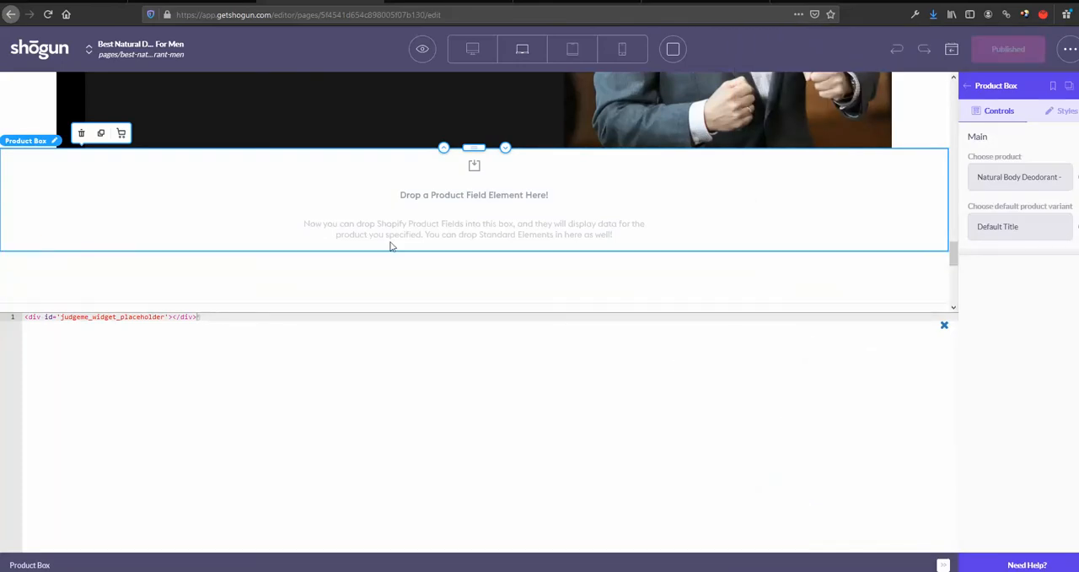
{"action": "mouse_move", "coordinate": [449, 172]}
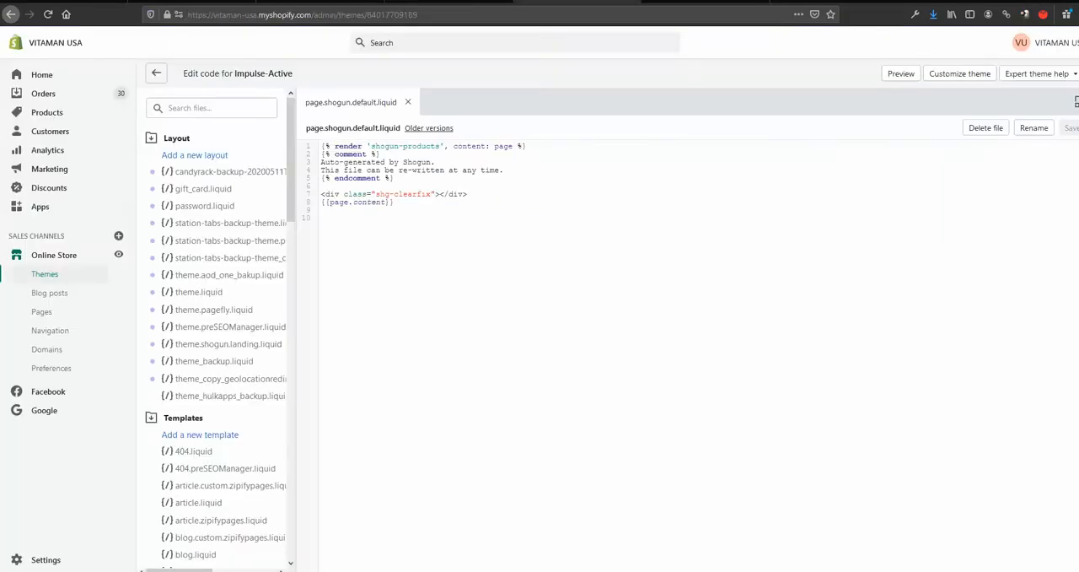
- Filter the theme files by 'shogun' and open the page.shogun.default.liquid template
{"action": "left_click", "coordinate": [211, 108]}
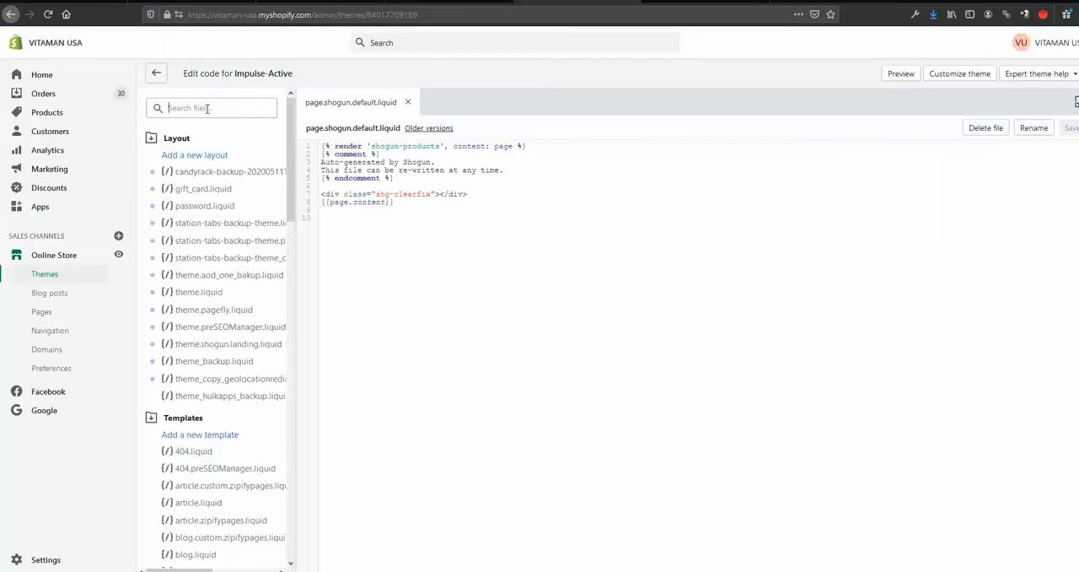
{"action": "type", "text": "shogu"}
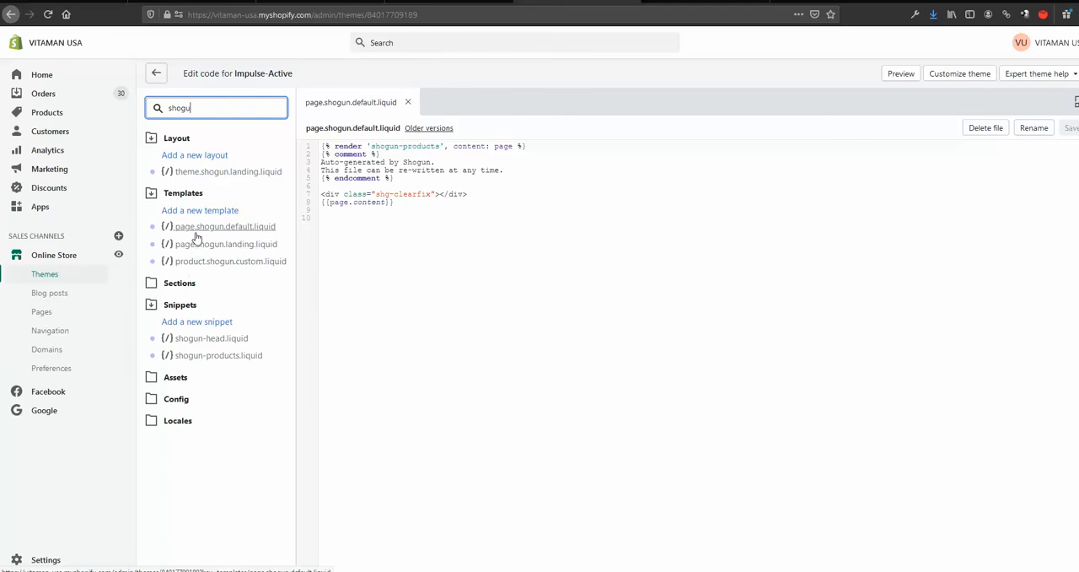
{"action": "mouse_move", "coordinate": [239, 253]}
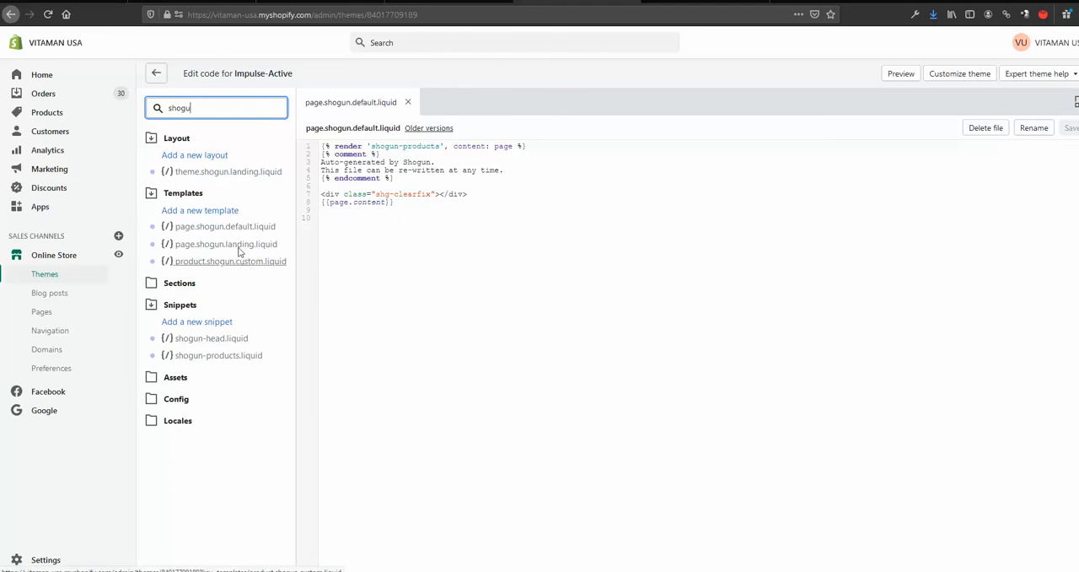
{"action": "mouse_move", "coordinate": [232, 239]}
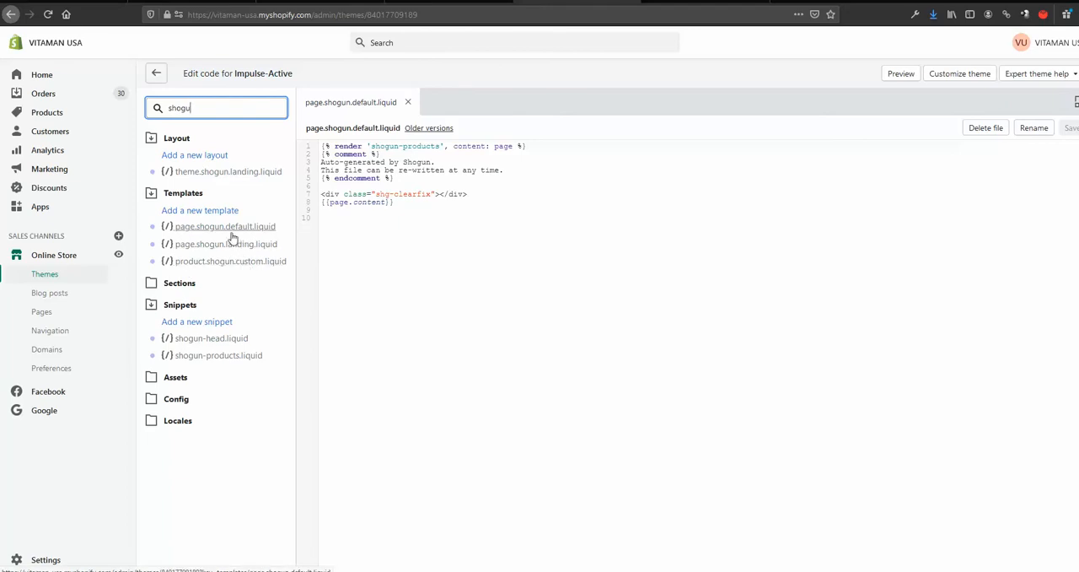
{"action": "left_click", "coordinate": [225, 226]}
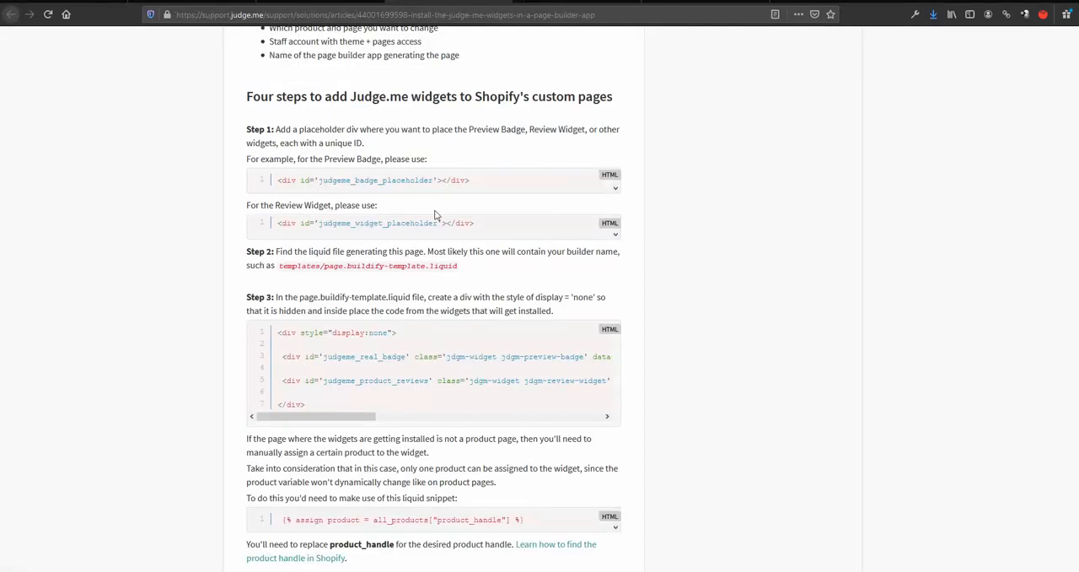
{"action": "mouse_move", "coordinate": [312, 408]}
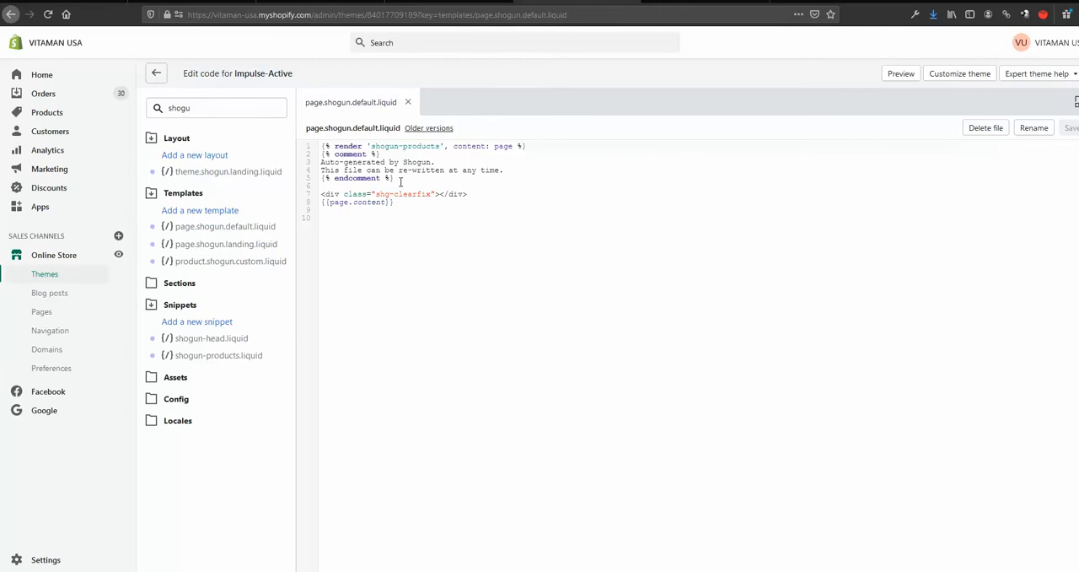
- Insert the hidden display:none div with the Judge.me badge and review widget code below the existing template code
{"action": "left_click", "coordinate": [469, 194]}
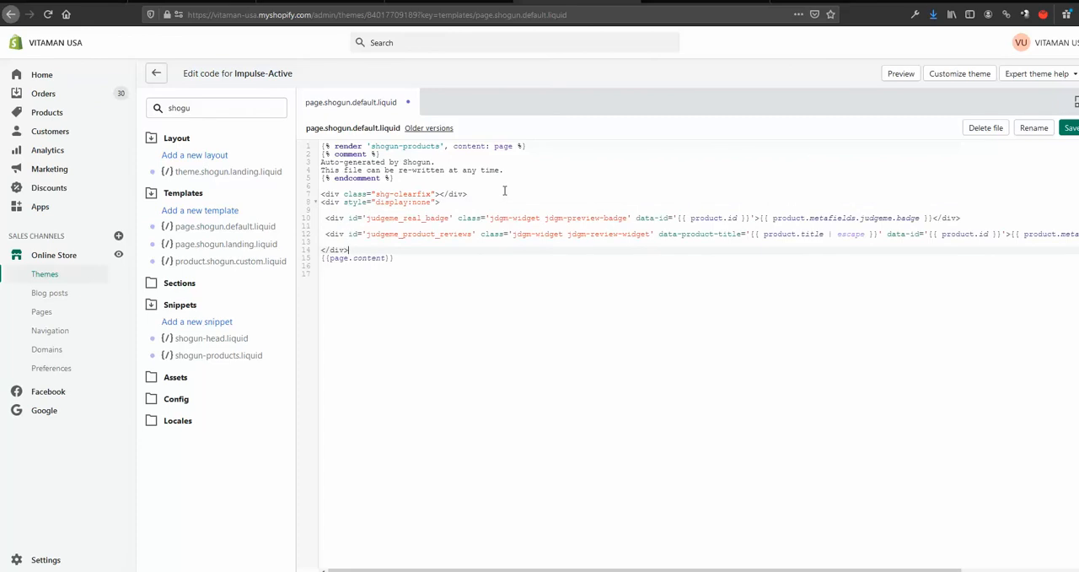
{"action": "mouse_move", "coordinate": [566, 223]}
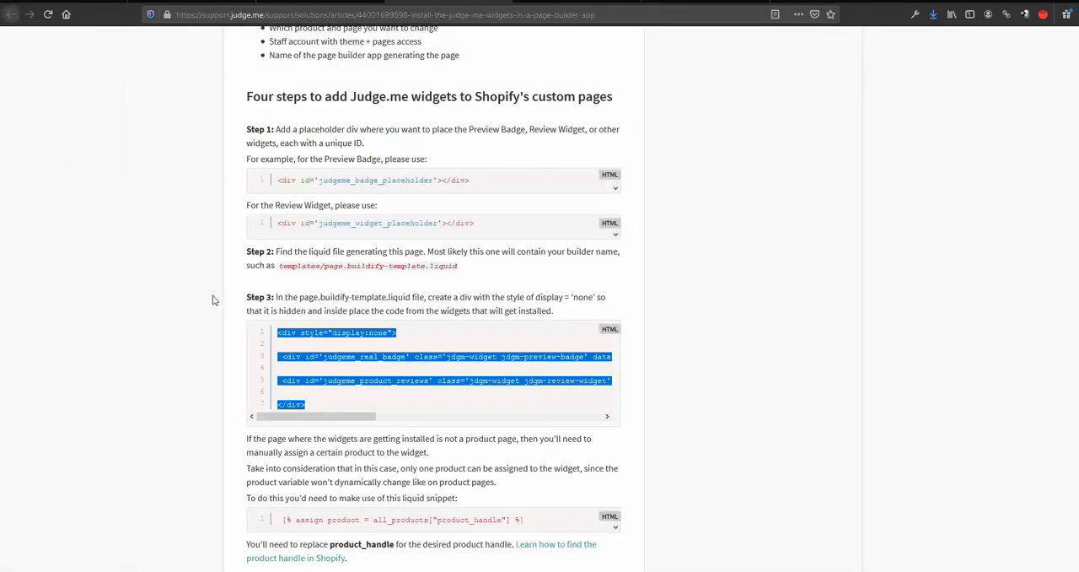
- Read the guide's all_products["product_handle"] assign snippet and check the live deodorant storefront page
{"action": "scroll", "scroll_direction": "down", "scroll_amount": 3}
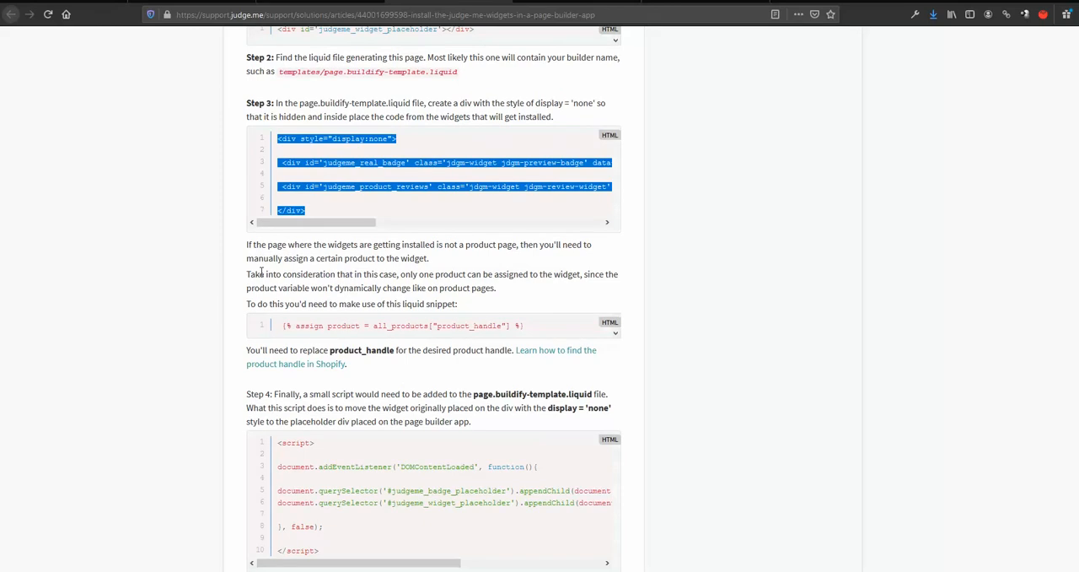
{"action": "mouse_move", "coordinate": [308, 300]}
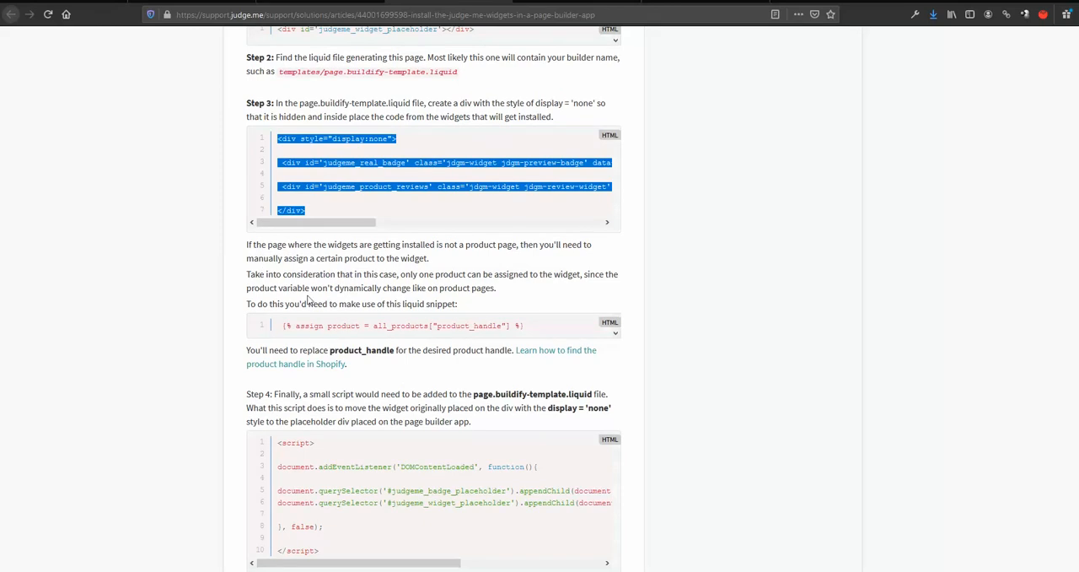
{"action": "mouse_move", "coordinate": [462, 285]}
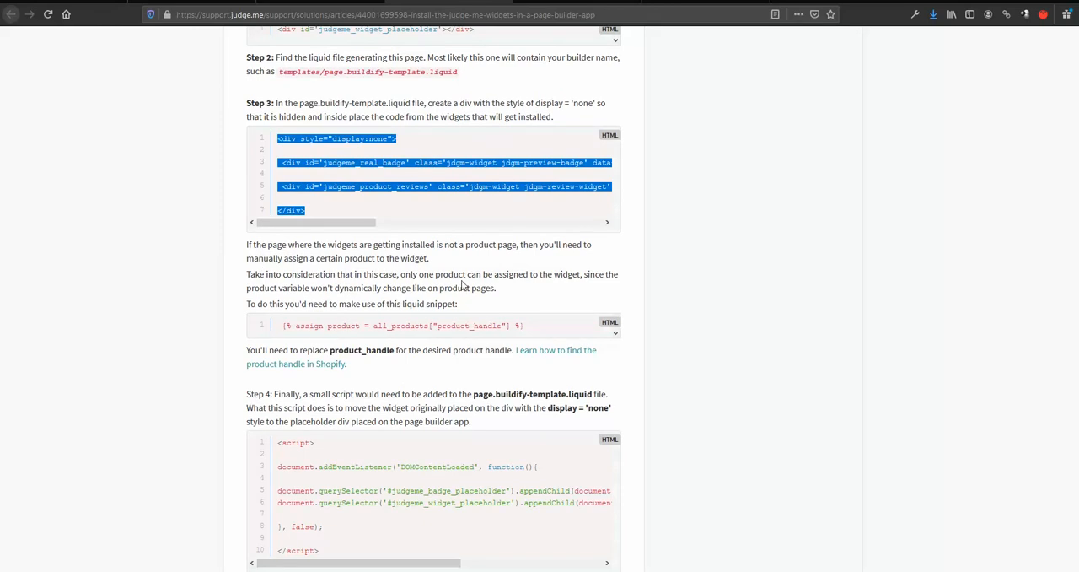
{"action": "left_click", "coordinate": [295, 13]}
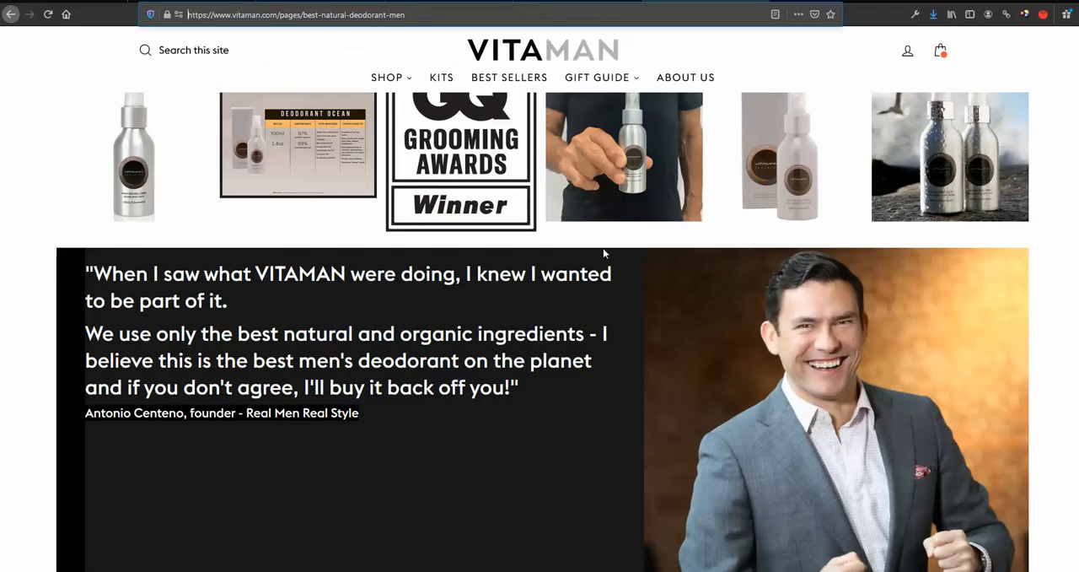
{"action": "scroll", "scroll_direction": "down", "scroll_amount": 3}
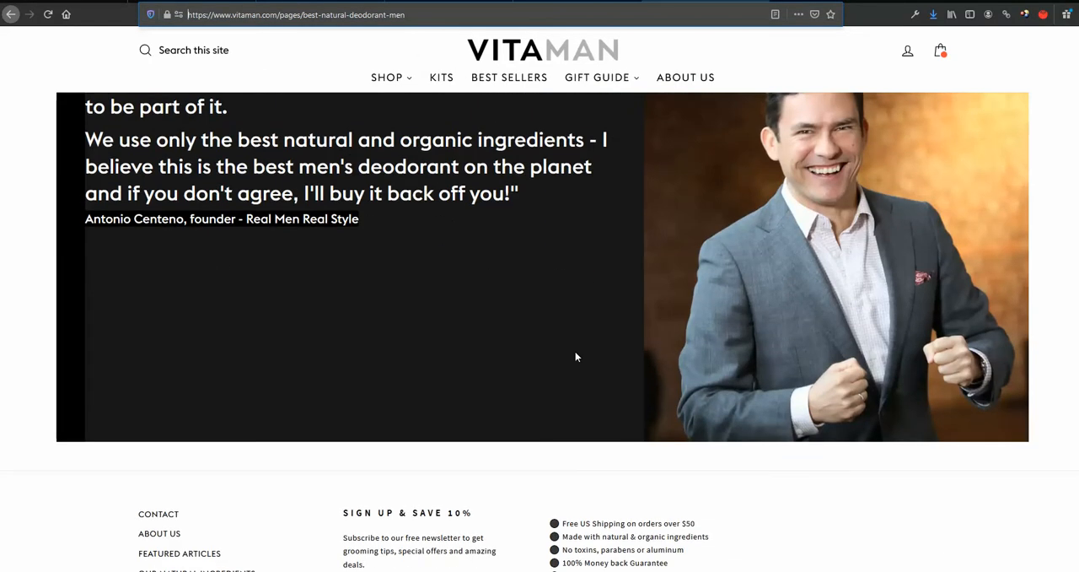
{"action": "mouse_move", "coordinate": [573, 165]}
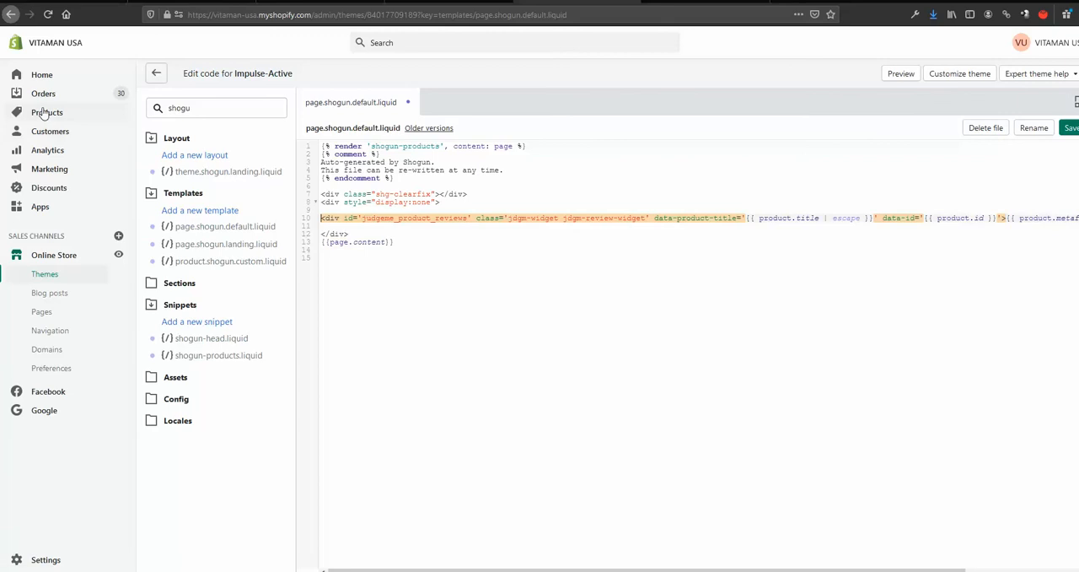
{"action": "mouse_move", "coordinate": [47, 111]}
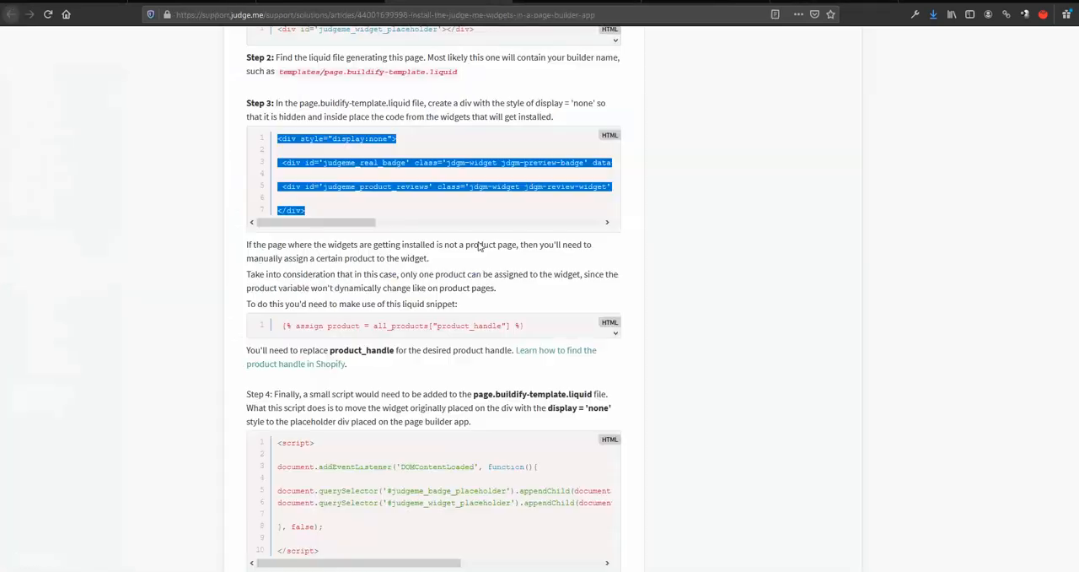
{"action": "mouse_move", "coordinate": [533, 206]}
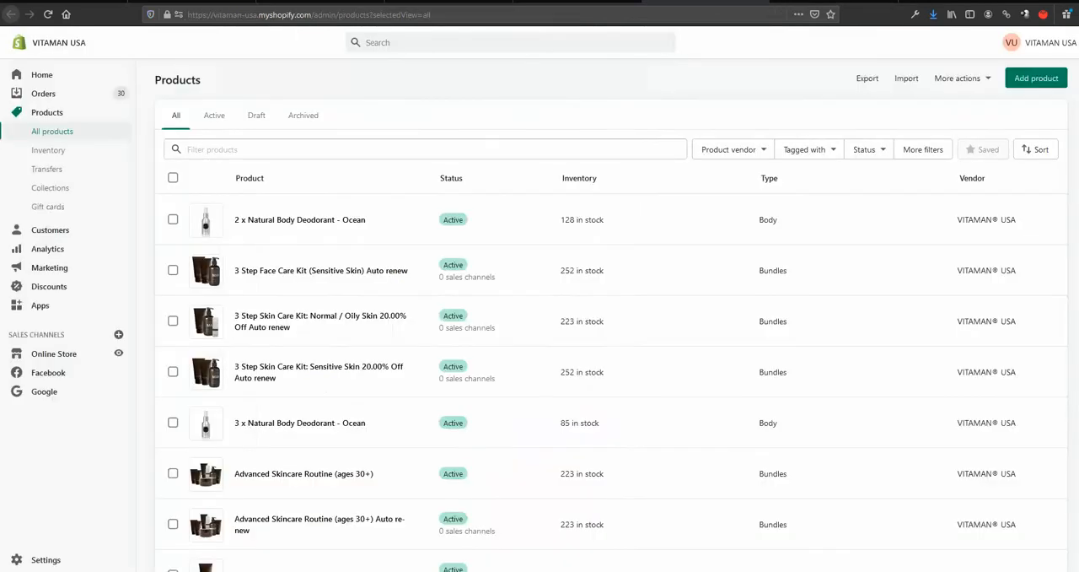
- Filter products by 'ocean' and open Natural Body Deodorant - Ocean
{"action": "left_click", "coordinate": [425, 148]}
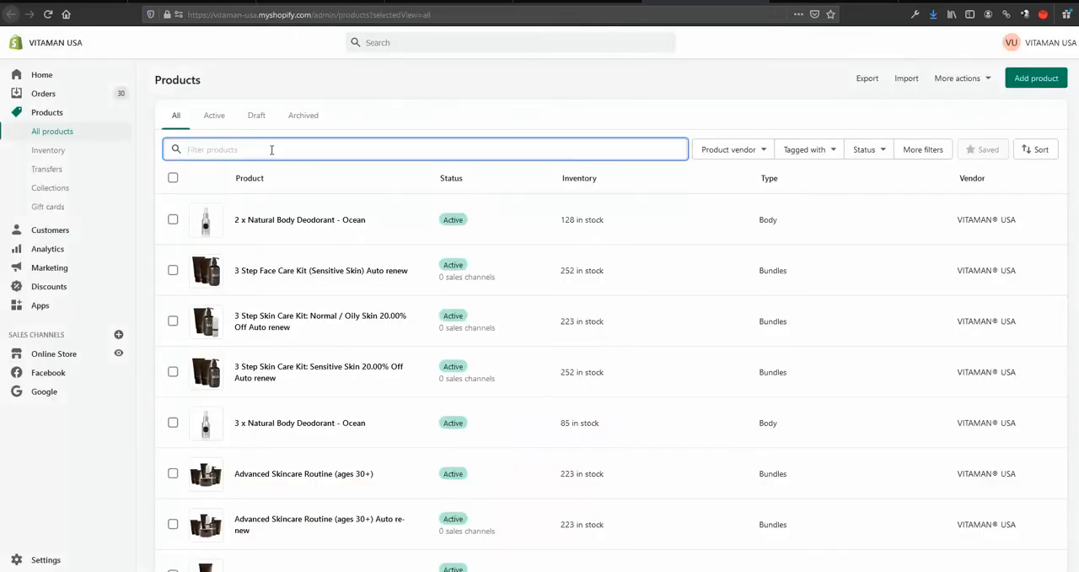
{"action": "type", "text": "ocean"}
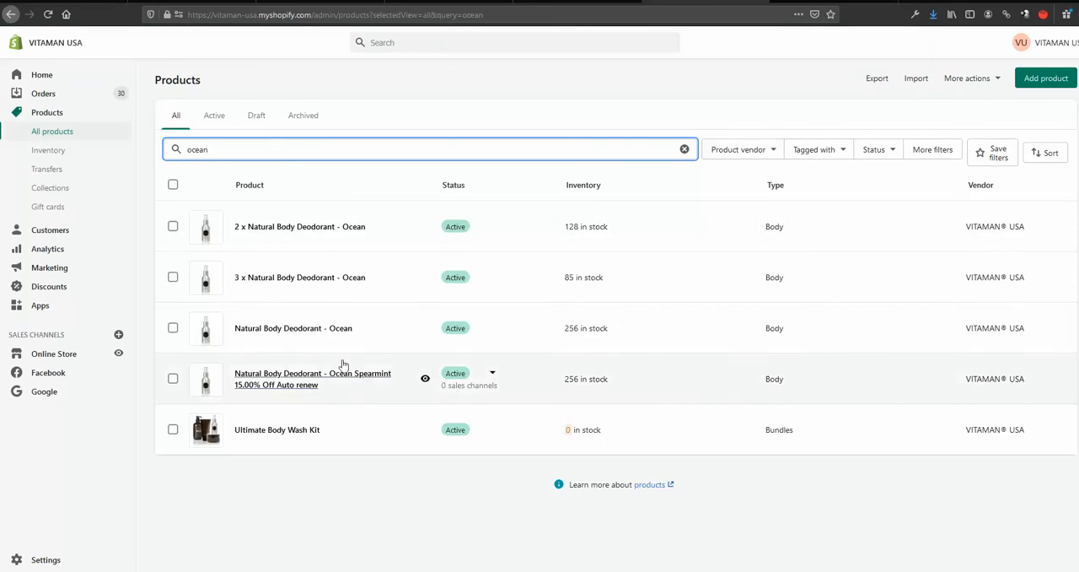
{"action": "left_click", "coordinate": [312, 378]}
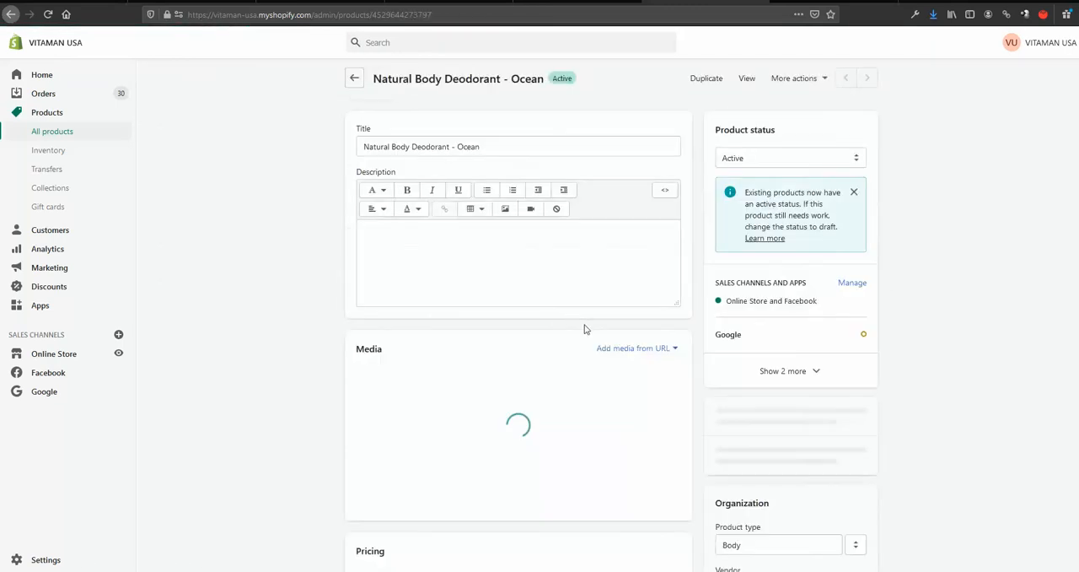
- Select the handle best-natural-deodorant-men in the search engine listing preview
{"action": "scroll", "scroll_direction": "down", "scroll_amount": 3}
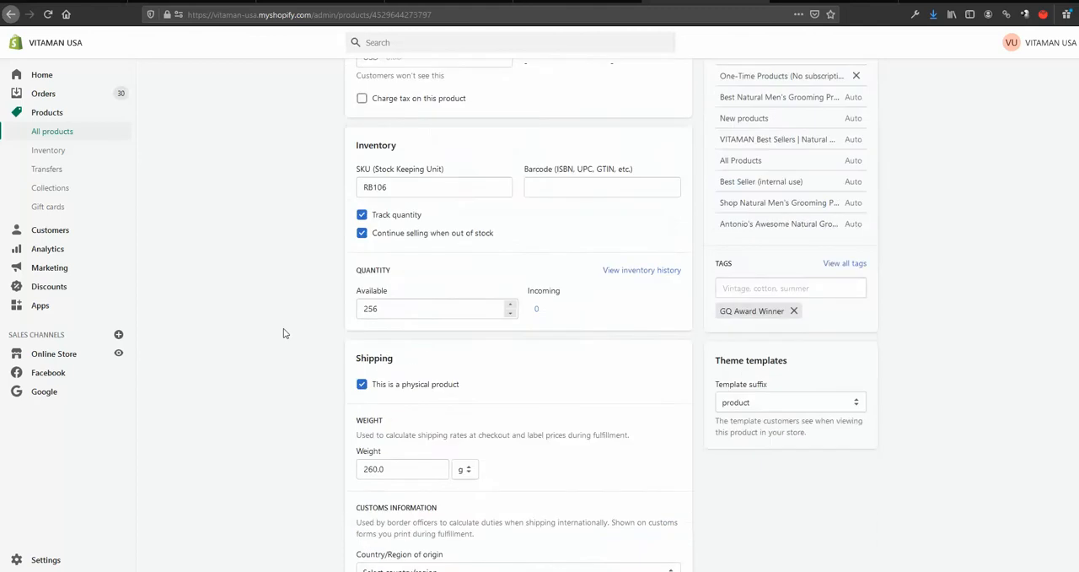
{"action": "scroll", "scroll_direction": "down", "scroll_amount": 3}
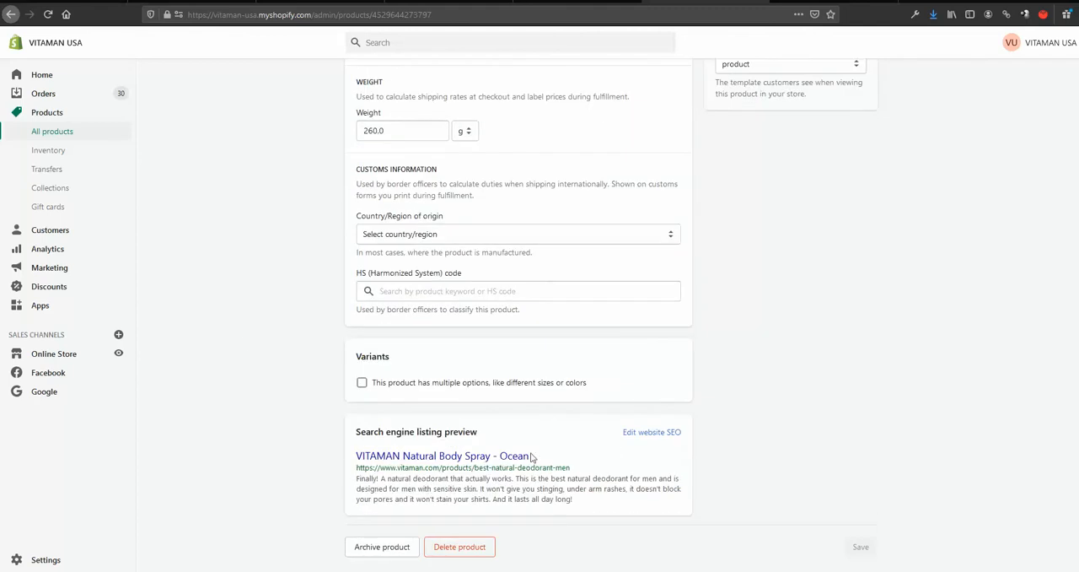
{"action": "double_click", "coordinate": [526, 467]}
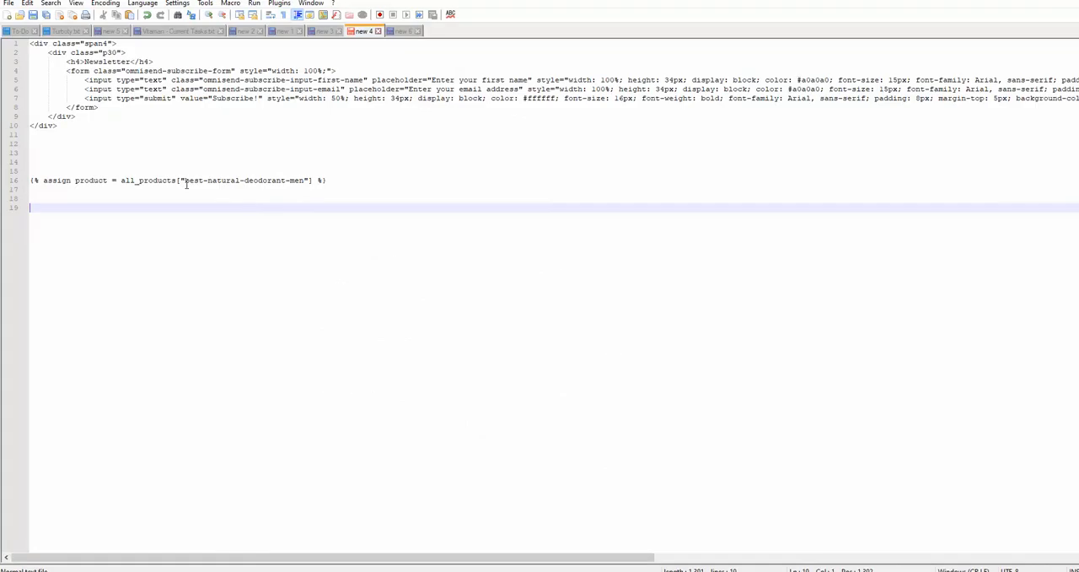
- Write the assign snippet in Notepad++ with best-natural-deodorant-men replacing product_handle
{"action": "type", "text": "best-natural-deodorant-men"}
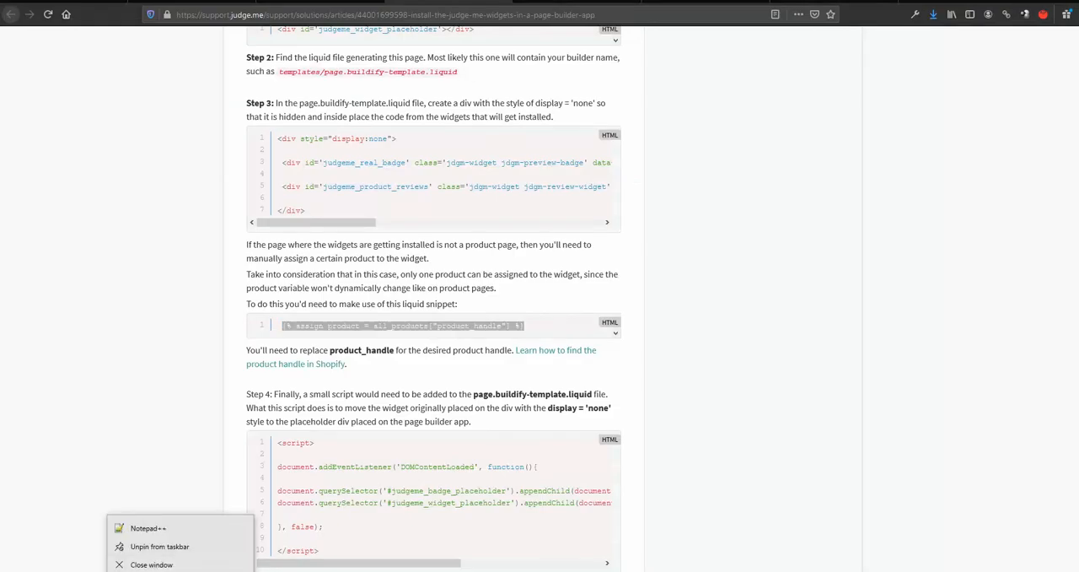
{"action": "left_click", "coordinate": [148, 528]}
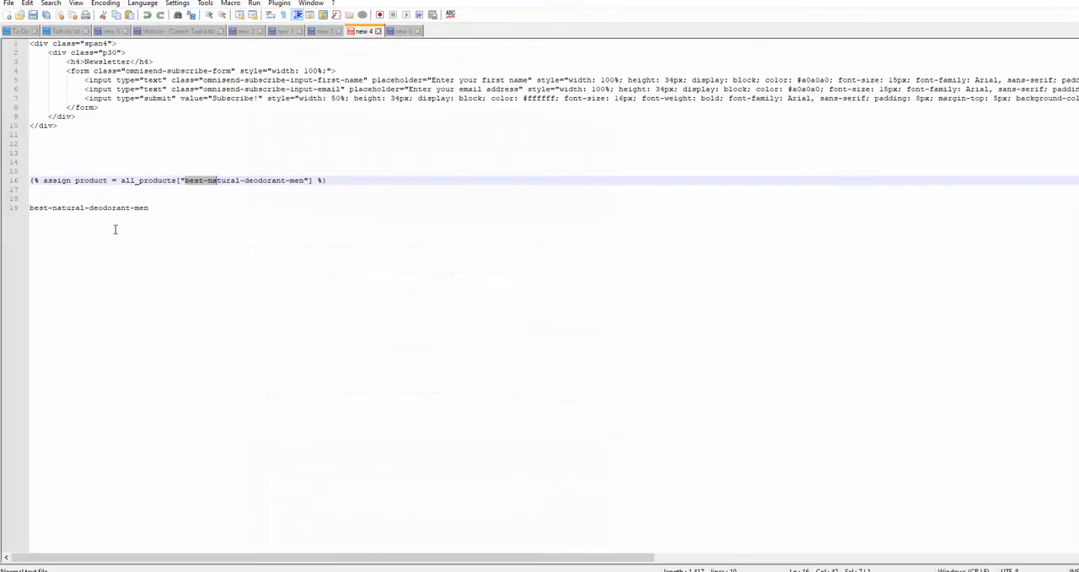
{"action": "type", "text": "{% assign product = all_products[\"product_handle\"] %}"}
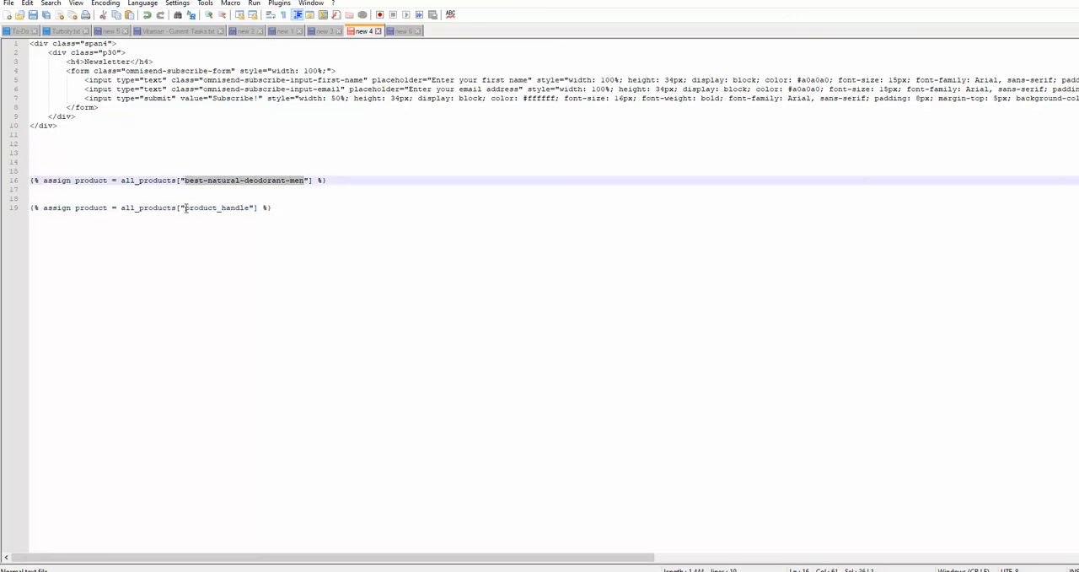
{"action": "double_click", "coordinate": [218, 208]}
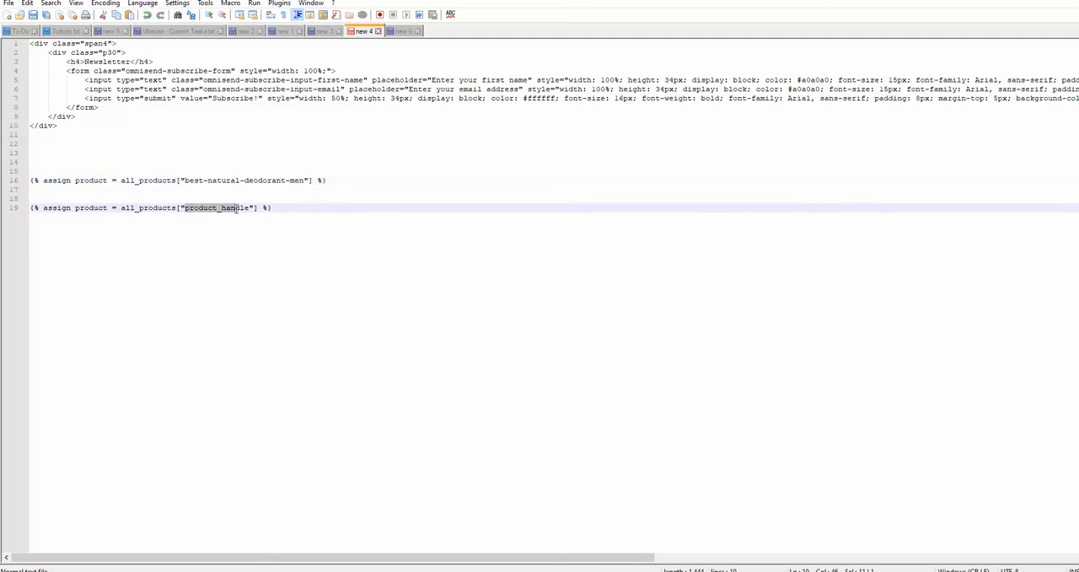
{"action": "type", "text": "best-natural-deodorant-men"}
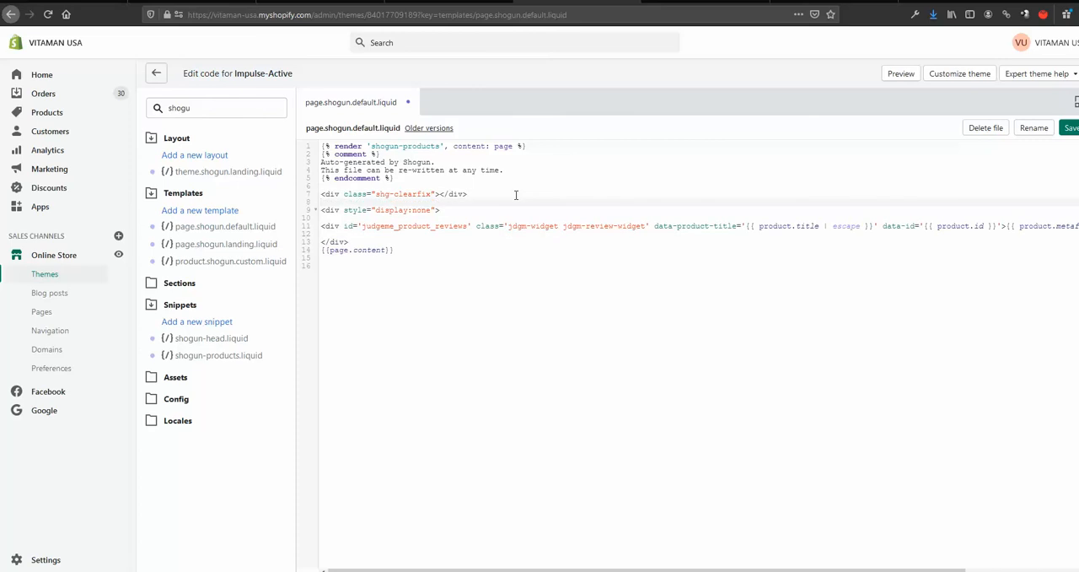
- Paste the best-natural-deodorant-men assign snippet and Step 4 widget-moving script, then save the template
{"action": "type", "text": "{% assign product = all_products[\"best-natural-deodorant-men\"] %}"}
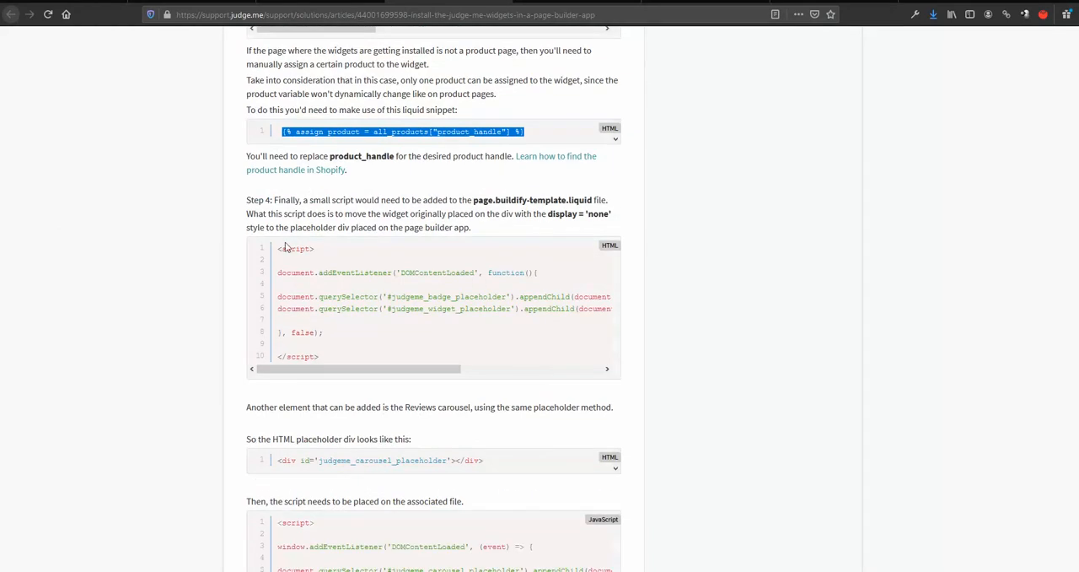
{"action": "mouse_move", "coordinate": [246, 213]}
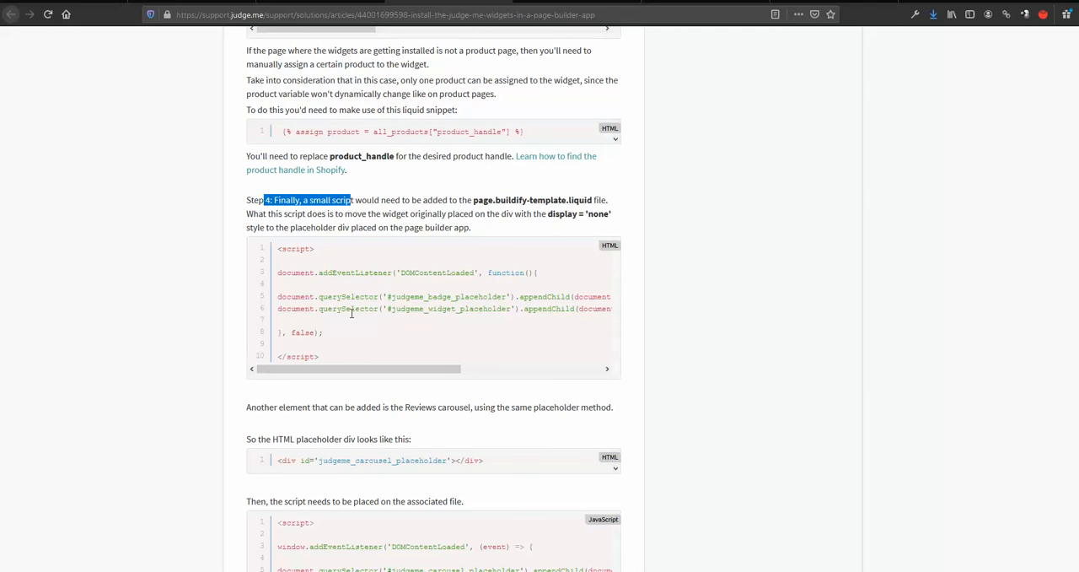
{"action": "left_click_drag", "start_coordinate": [290, 296], "coordinate": [319, 356]}
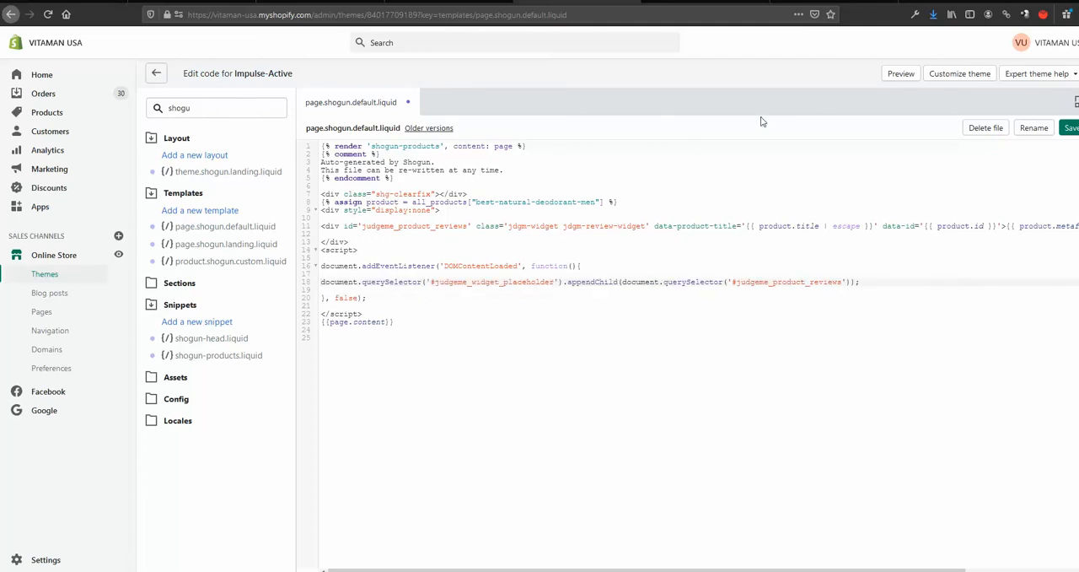
{"action": "left_click", "coordinate": [1072, 128]}
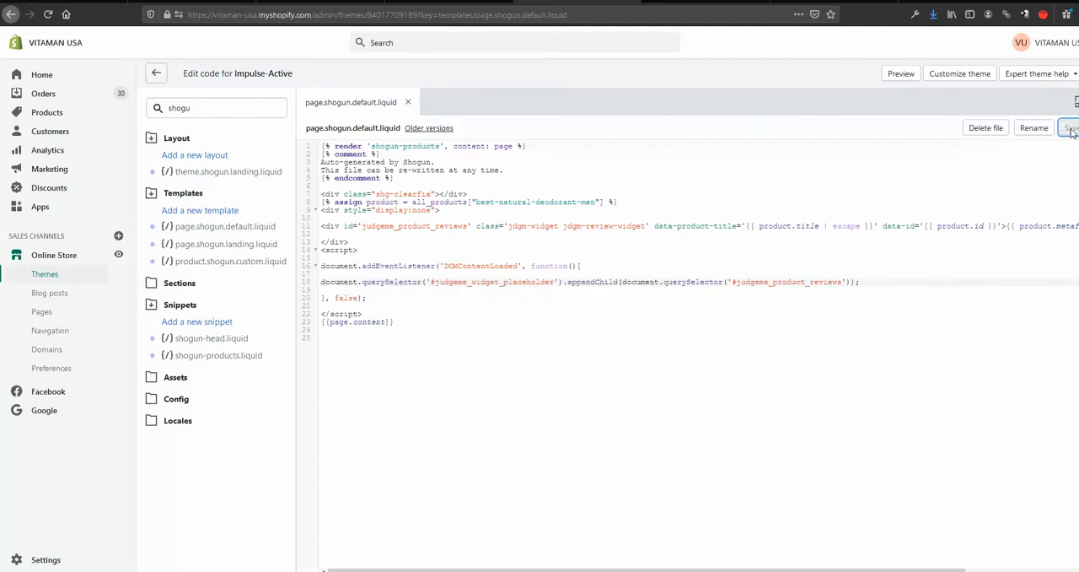
{"action": "left_click", "coordinate": [1069, 128]}
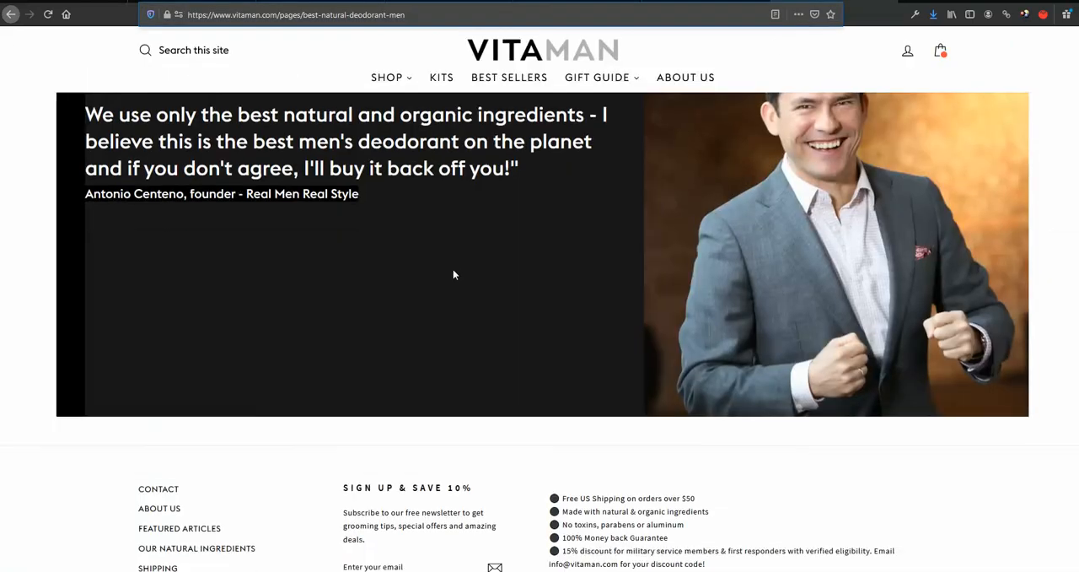
- Scroll the live deodorant page to confirm the Judge.me widget shows its 31 reviews
{"action": "scroll", "scroll_direction": "down", "scroll_amount": 3}
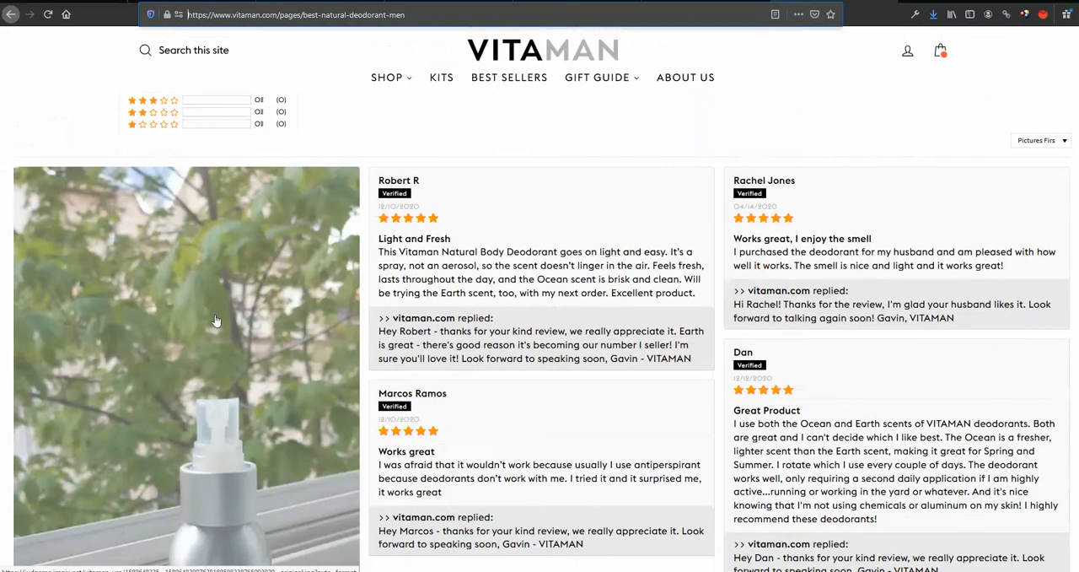
{"action": "scroll", "scroll_direction": "up", "scroll_amount": 3}
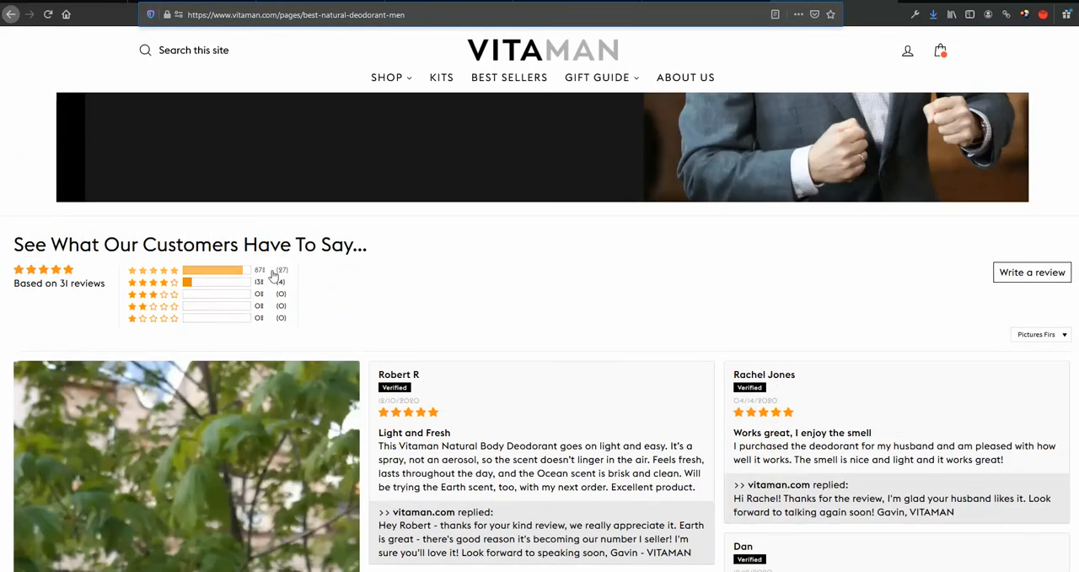
{"action": "mouse_move", "coordinate": [344, 293]}
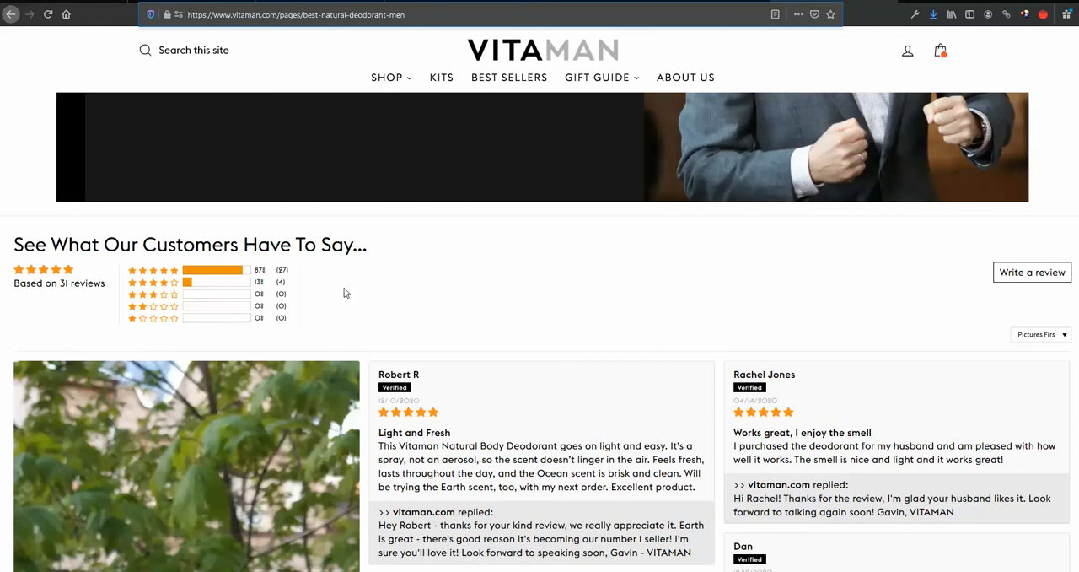
{"action": "scroll", "scroll_direction": "down", "scroll_amount": 3}
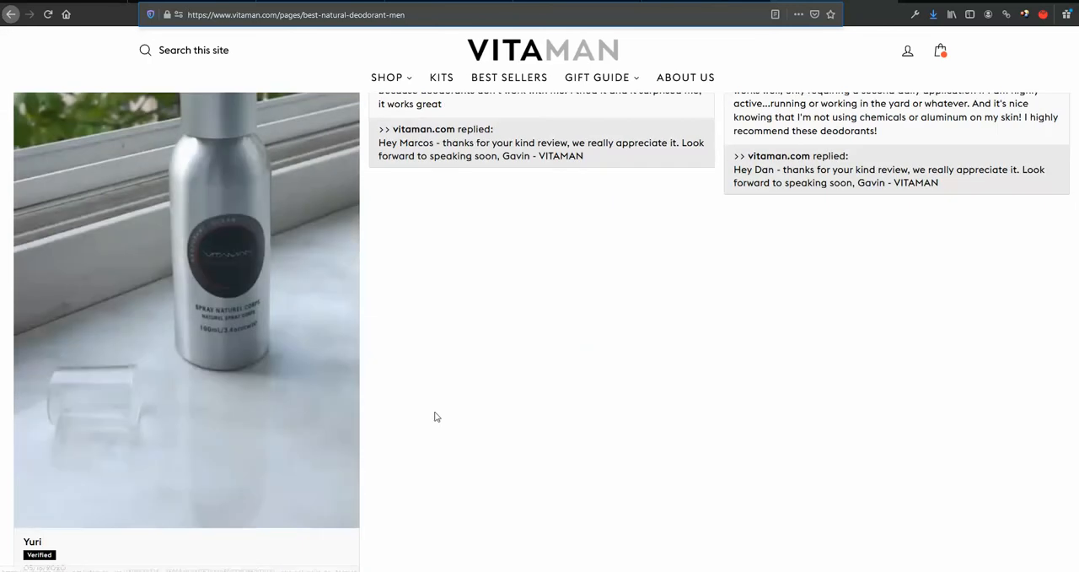
{"action": "scroll", "scroll_direction": "down", "scroll_amount": 3}
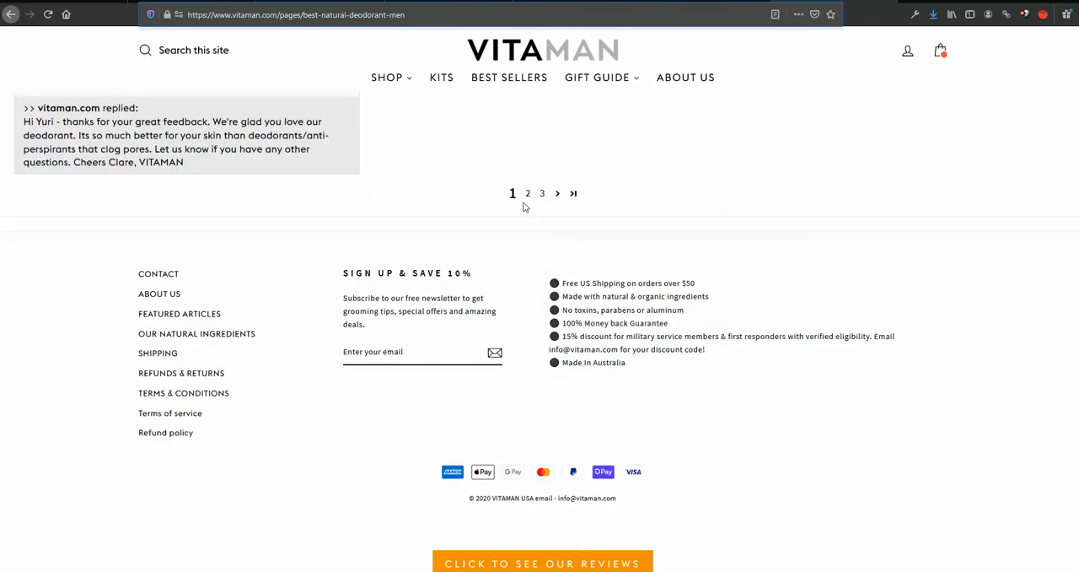
{"action": "scroll", "scroll_direction": "up", "scroll_amount": 3}
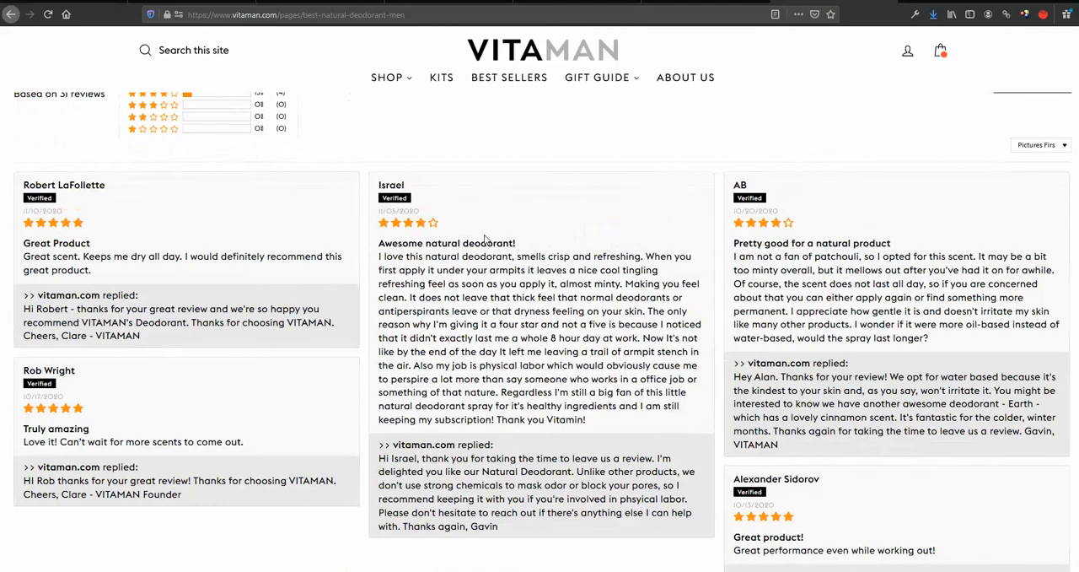
{"action": "scroll", "scroll_direction": "up", "scroll_amount": 3}
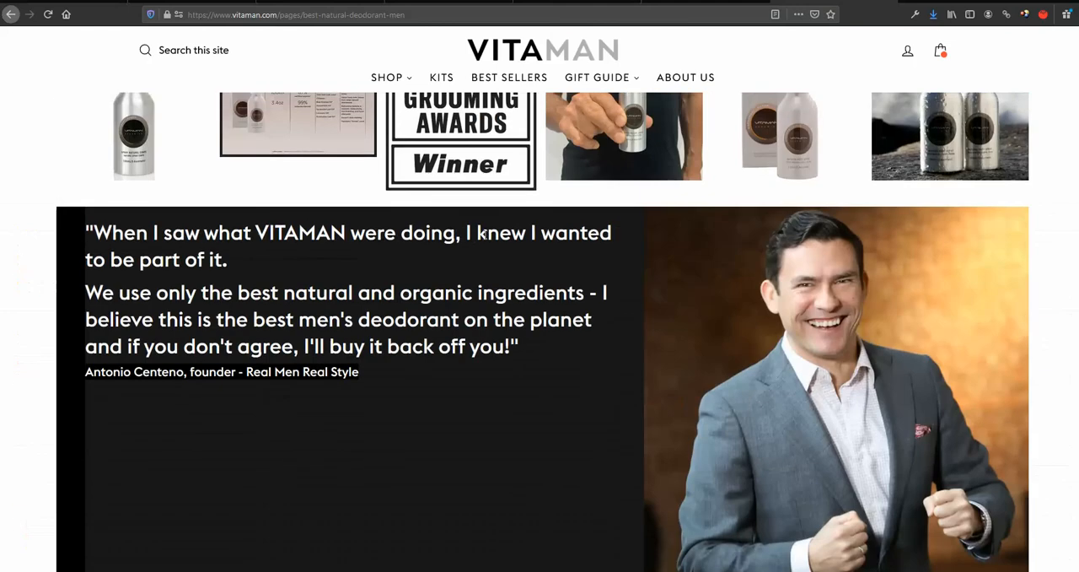
{"action": "scroll", "scroll_direction": "down", "scroll_amount": 3}
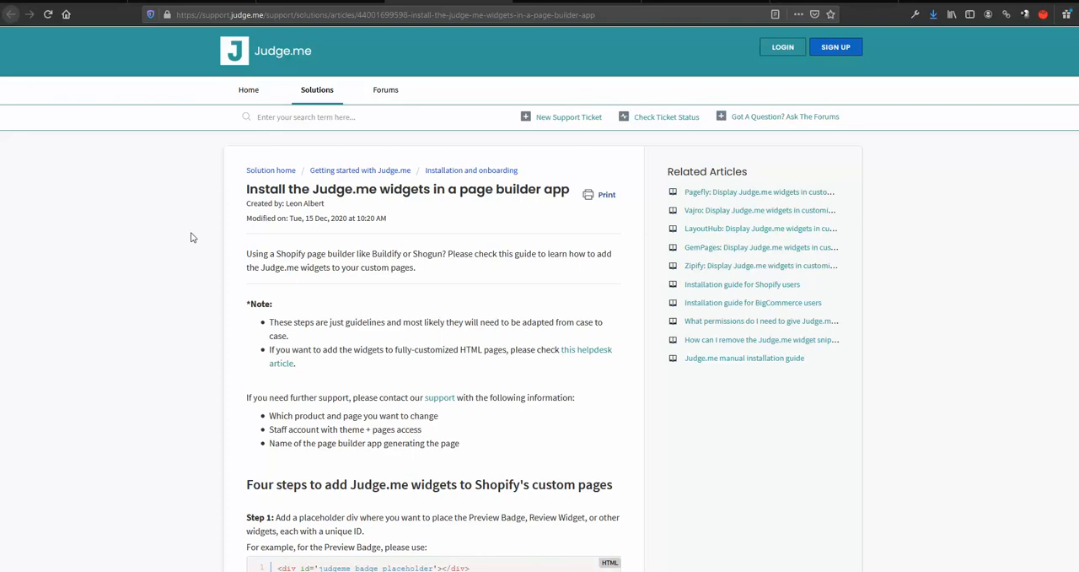
{"action": "mouse_move", "coordinate": [222, 158]}
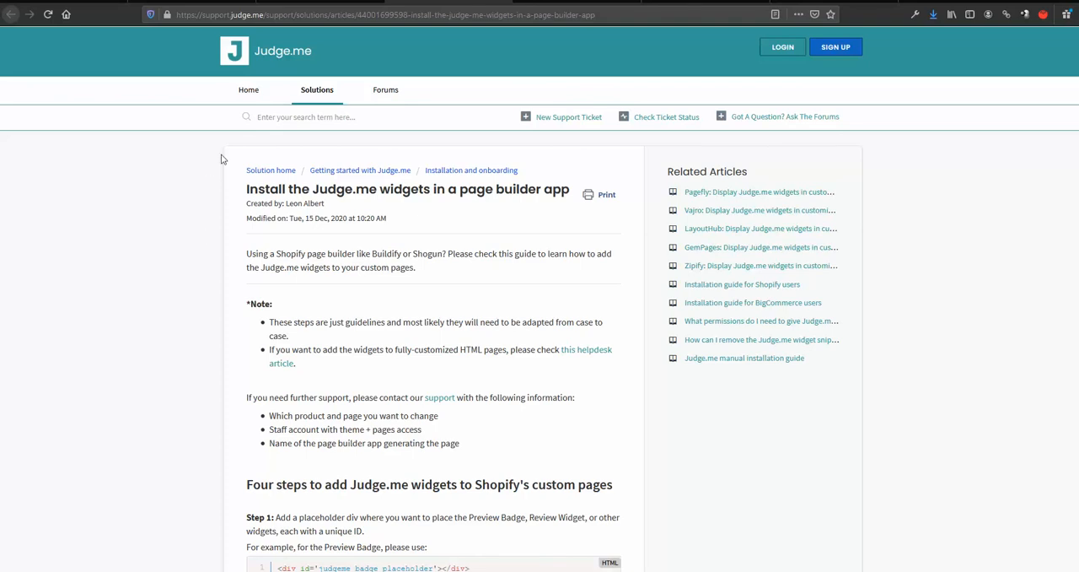
{"action": "mouse_move", "coordinate": [223, 158]}
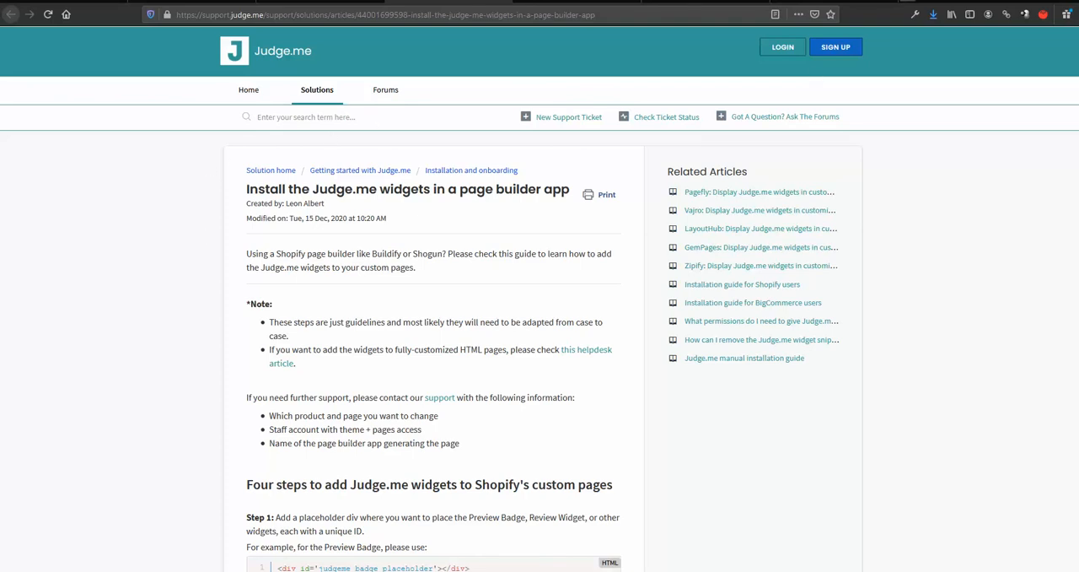
{"action": "mouse_move", "coordinate": [924, 8]}
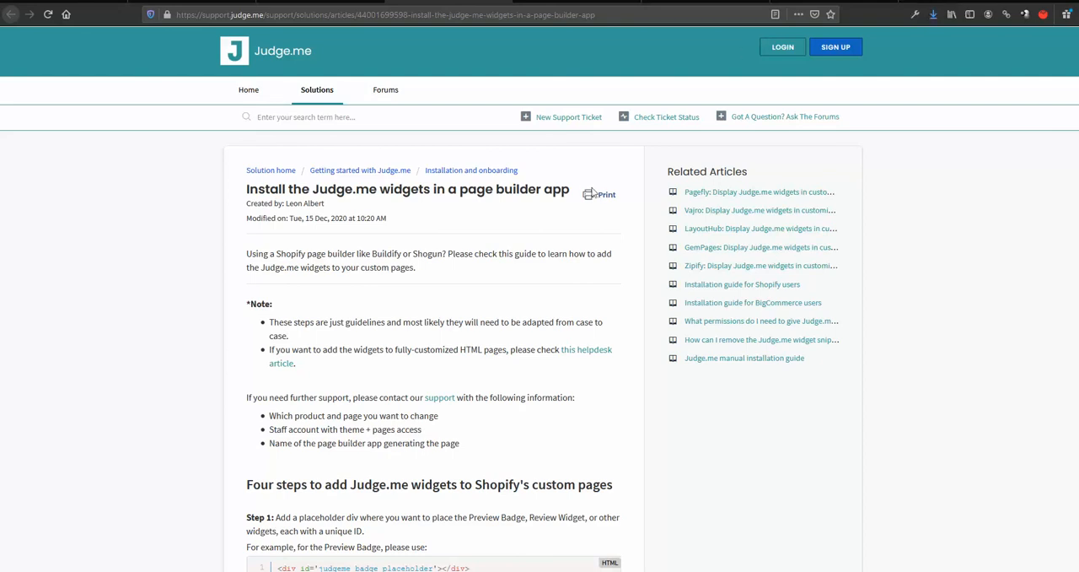
{"action": "triple_click", "coordinate": [408, 189]}
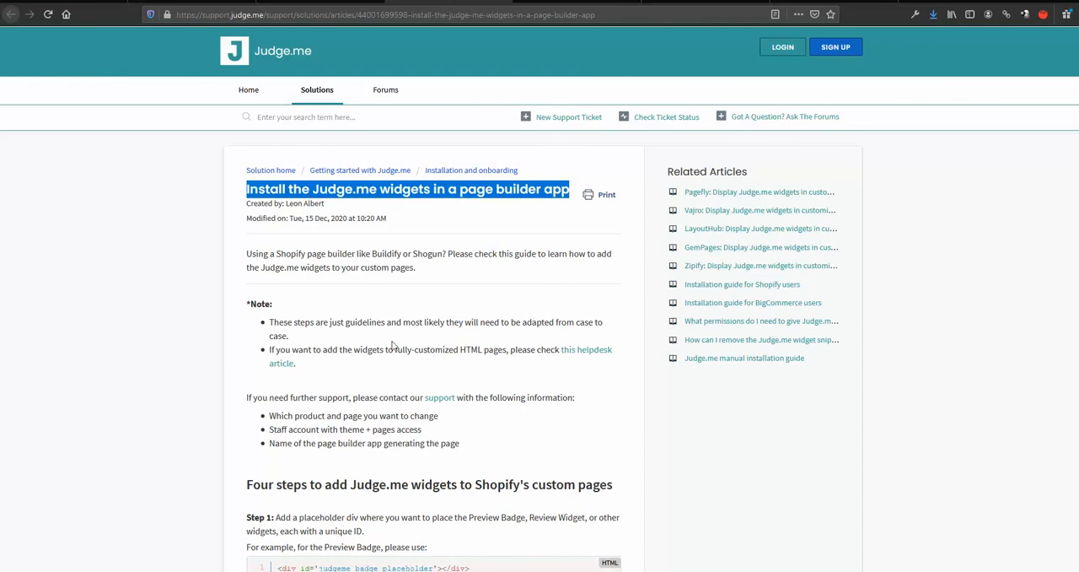
{"action": "scroll", "scroll_direction": "down", "scroll_amount": 3}
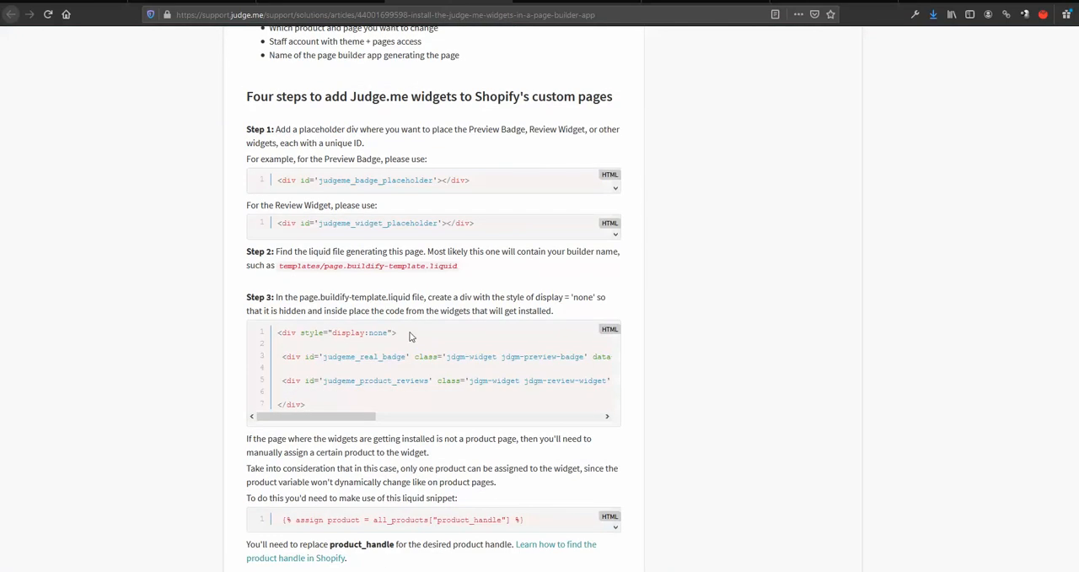
{"action": "scroll", "scroll_direction": "down", "scroll_amount": 3}
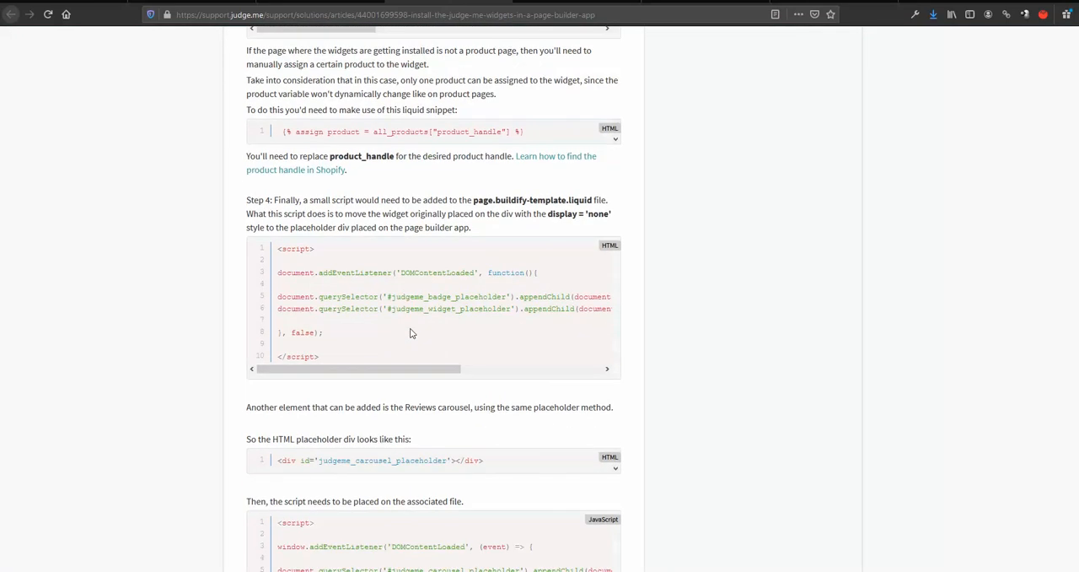